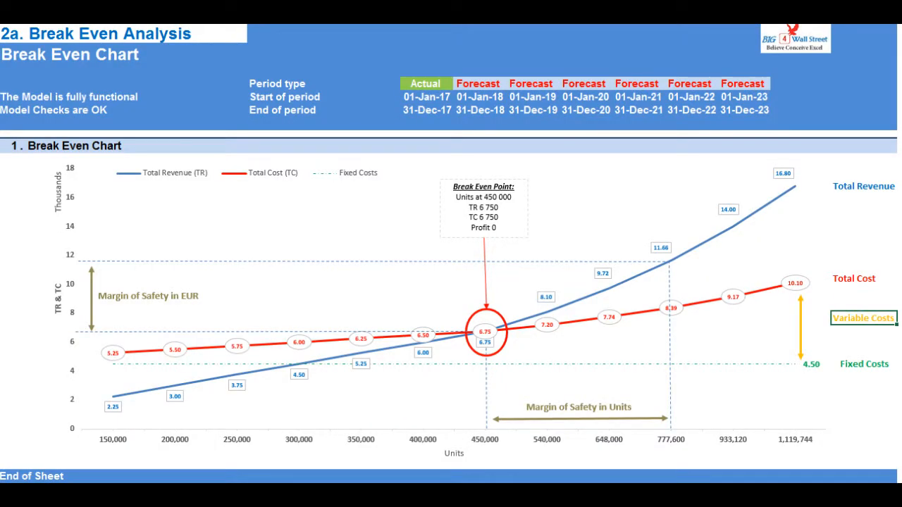
Show the break-even model's Cover sheet, titled Cost Volume Profit (CVP) / Break Even Analysis.
{"action": "left_click", "coordinate": [64, 486]}
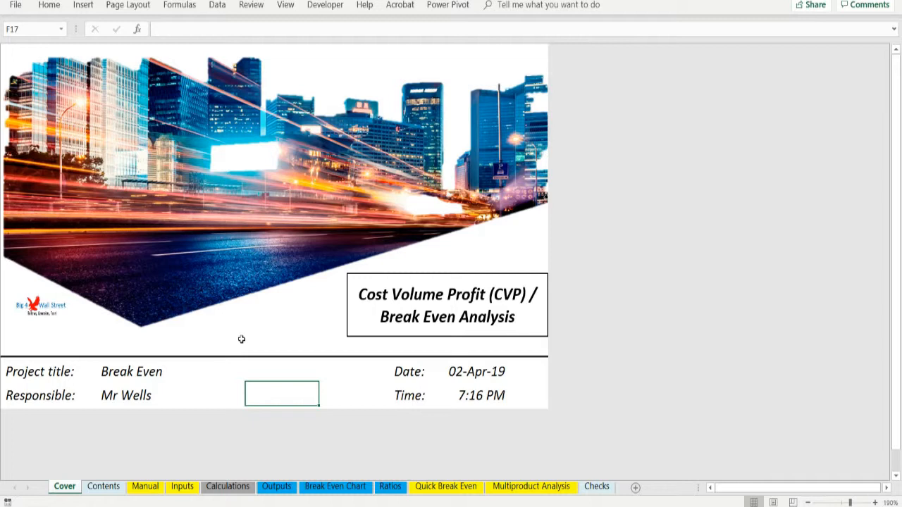
{"action": "mouse_move", "coordinate": [242, 337]}
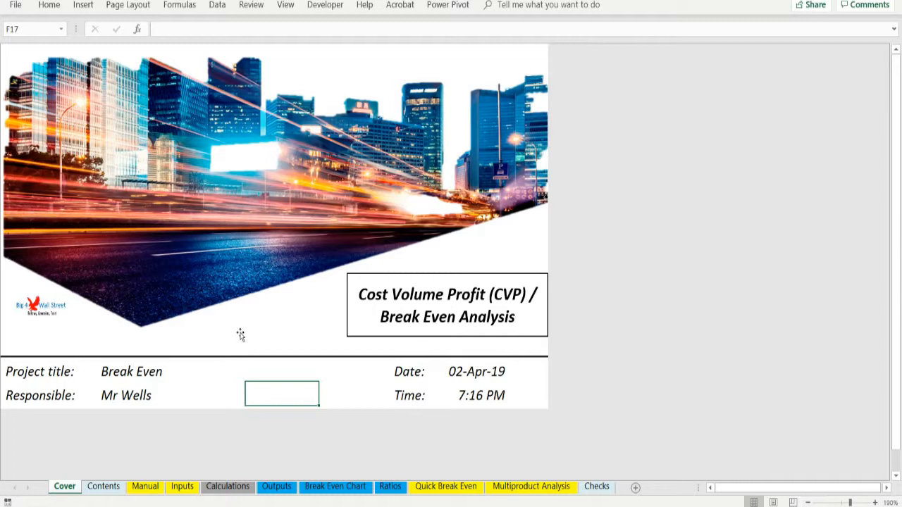
{"action": "mouse_move", "coordinate": [226, 339]}
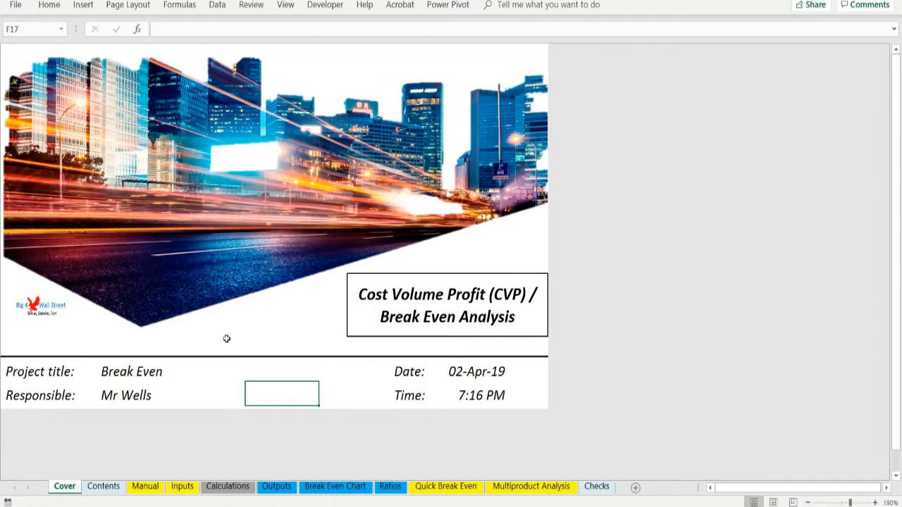
{"action": "mouse_move", "coordinate": [377, 463]}
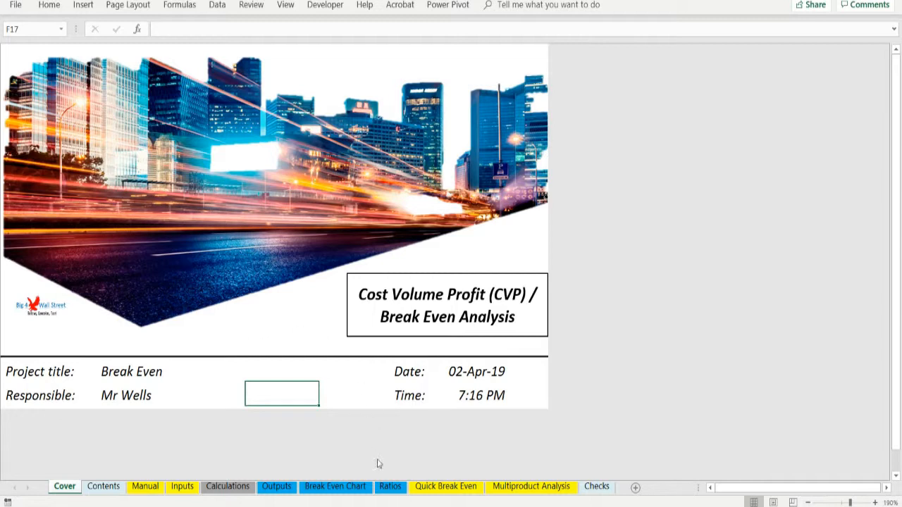
Glance at Ratios, then review price 15 and variable cost -5 on the Inputs sheet.
{"action": "left_click", "coordinate": [391, 486]}
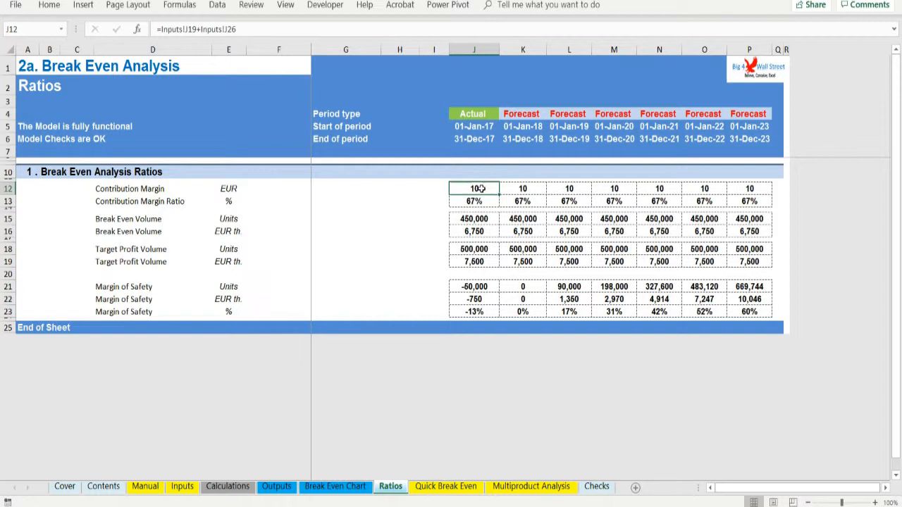
{"action": "left_click", "coordinate": [182, 486]}
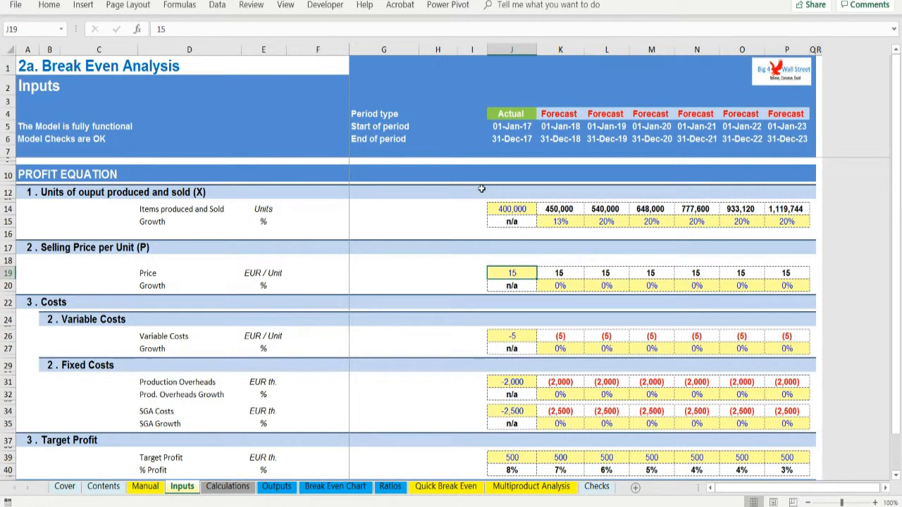
{"action": "mouse_move", "coordinate": [495, 303]}
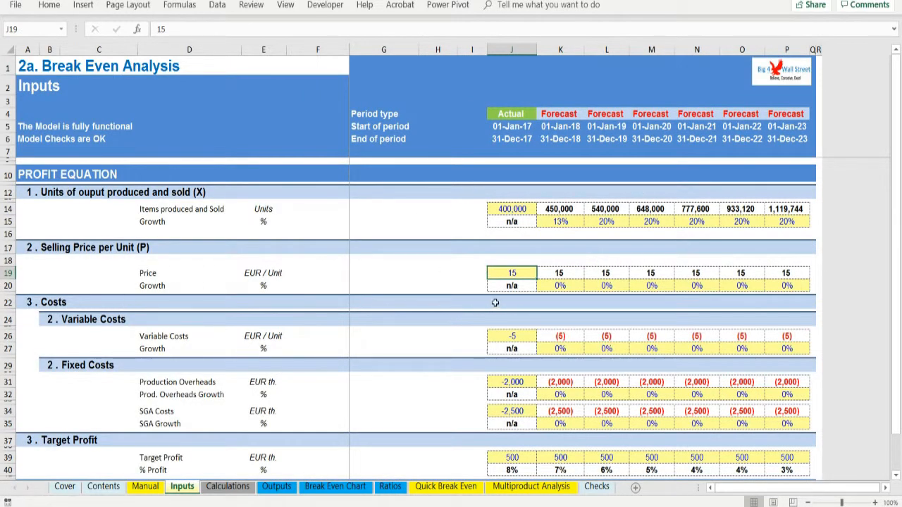
{"action": "mouse_move", "coordinate": [540, 275]}
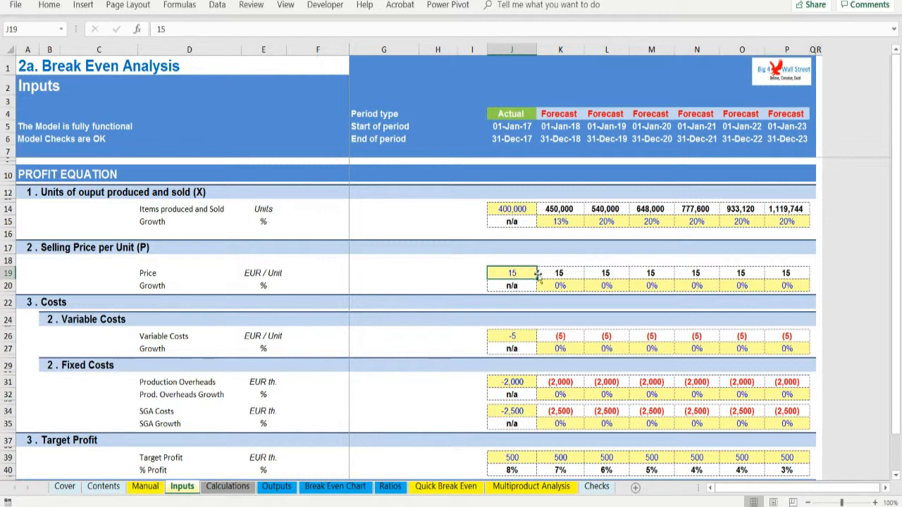
{"action": "mouse_move", "coordinate": [506, 291]}
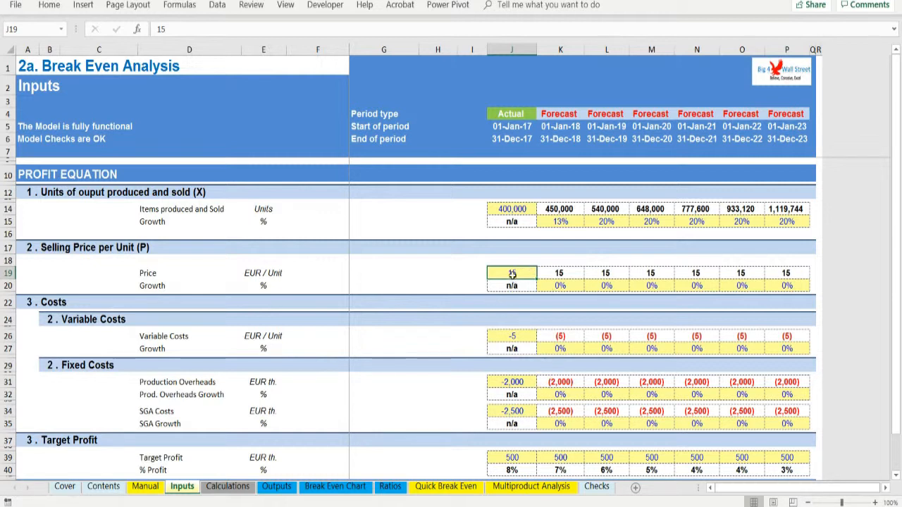
{"action": "left_click", "coordinate": [512, 337]}
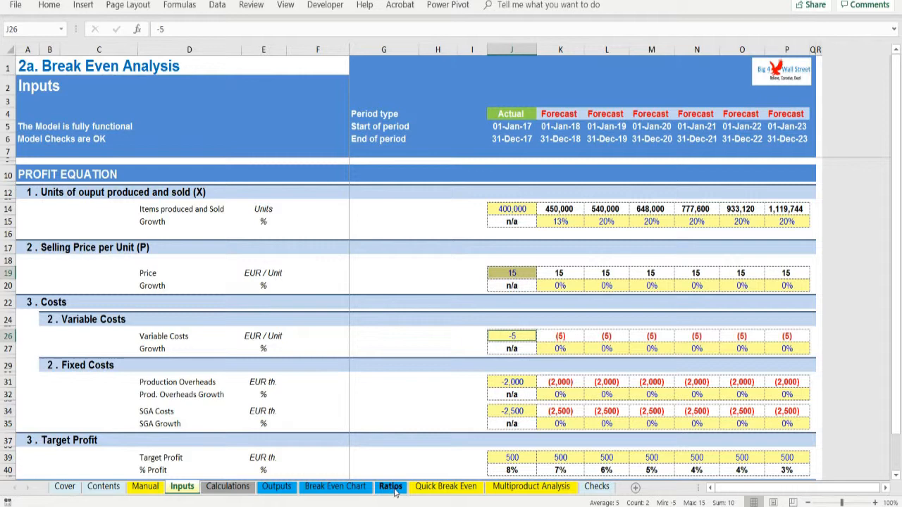
Inspect the 67% contribution margin ratio formula in J13, then the contribution margin J12.
{"action": "left_click", "coordinate": [390, 486]}
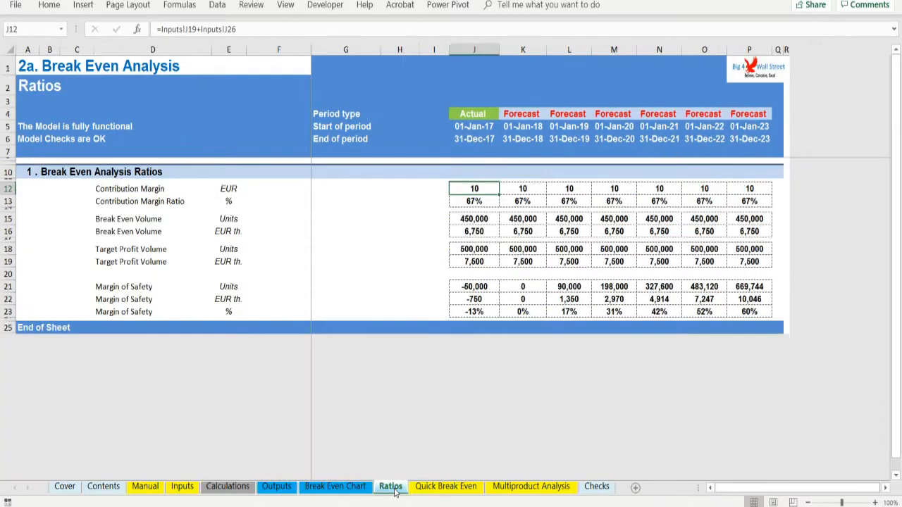
{"action": "left_click", "coordinate": [473, 201]}
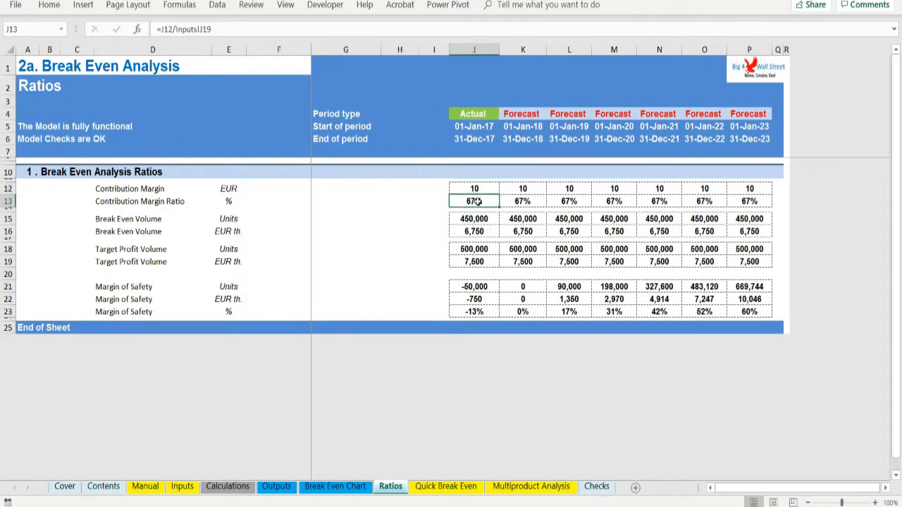
{"action": "double_click", "coordinate": [473, 201]}
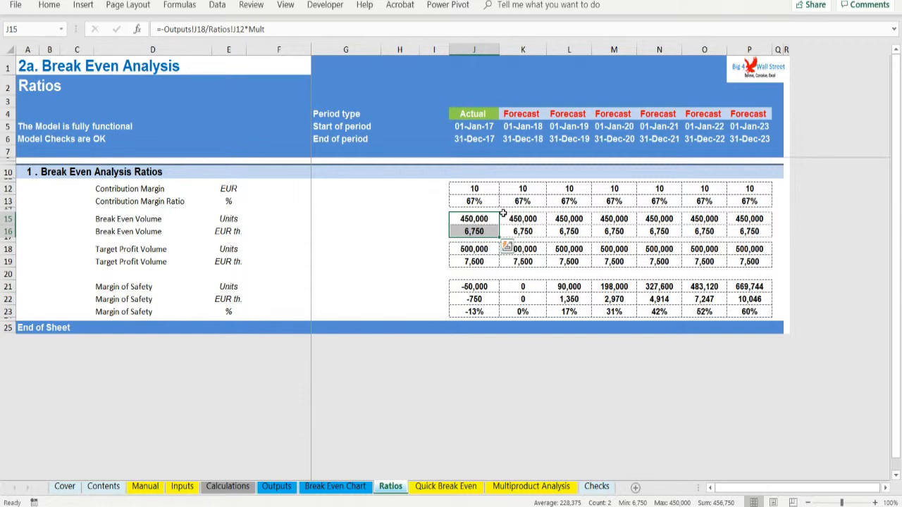
{"action": "mouse_move", "coordinate": [499, 214]}
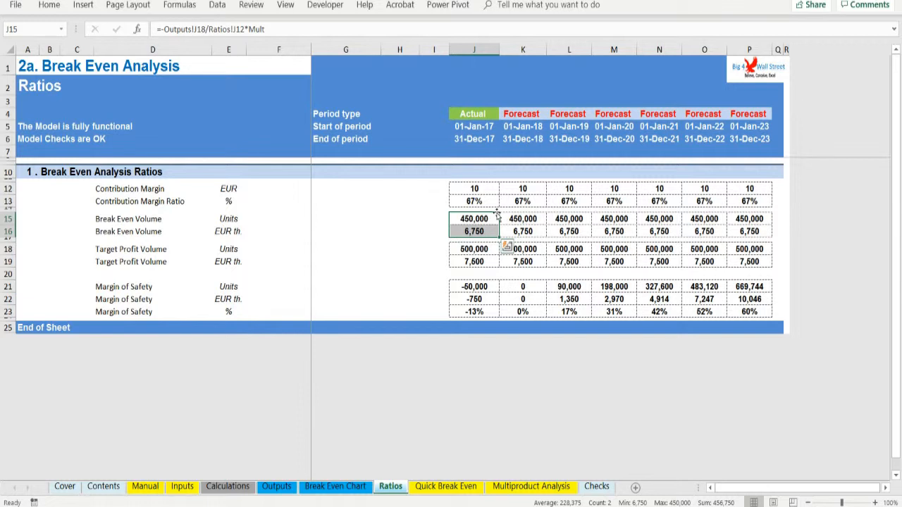
{"action": "mouse_move", "coordinate": [385, 442]}
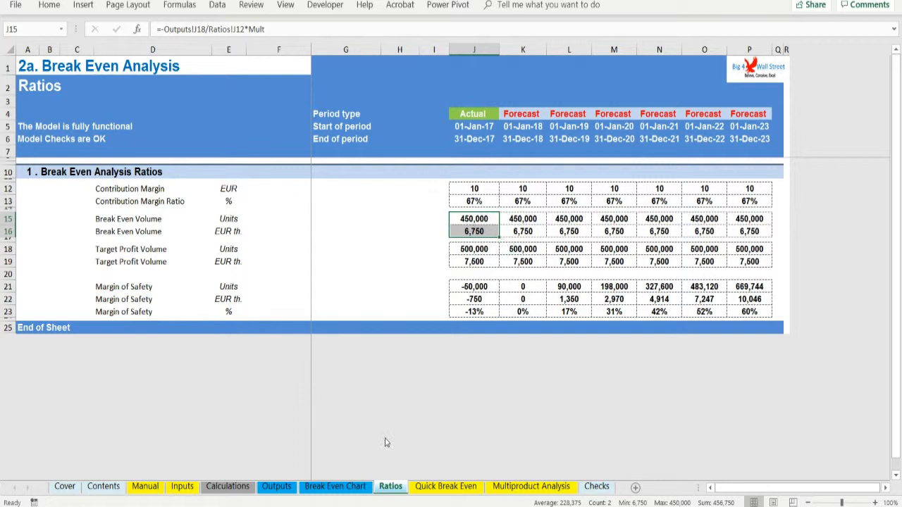
{"action": "left_click", "coordinate": [474, 188]}
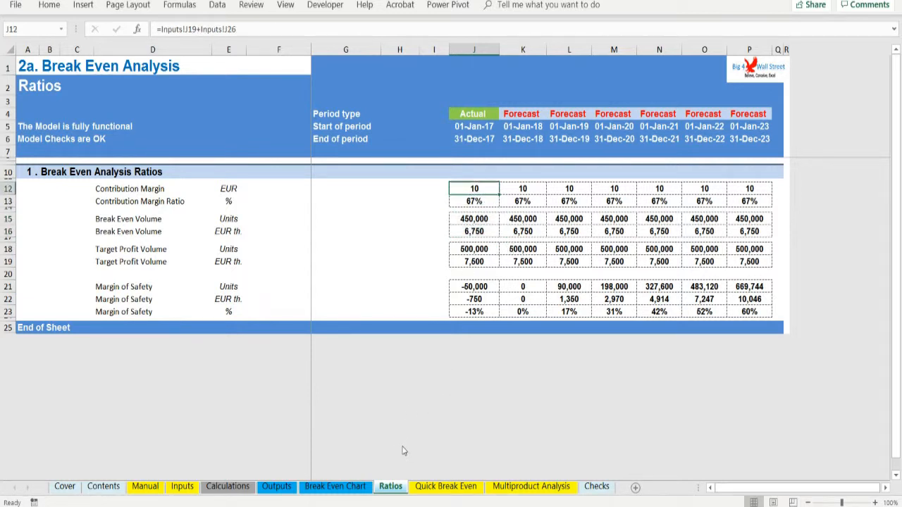
{"action": "mouse_move", "coordinate": [105, 249]}
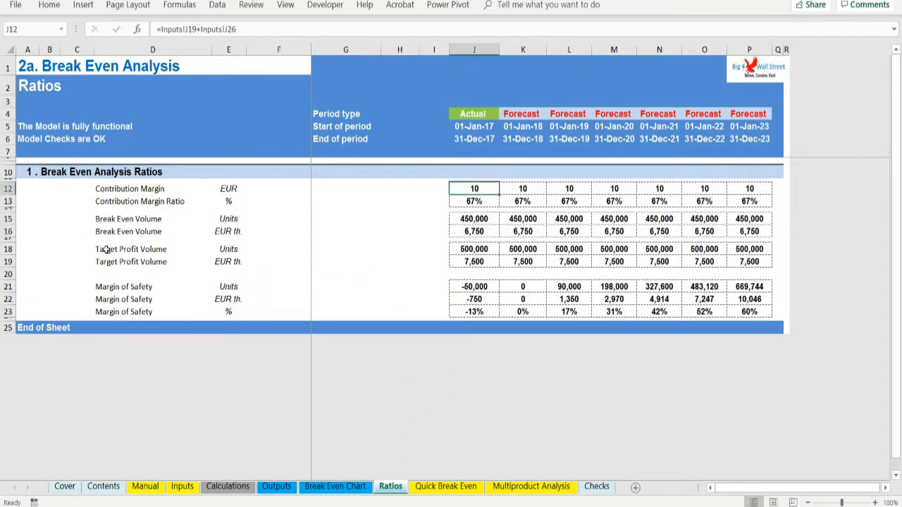
{"action": "mouse_move", "coordinate": [106, 249]}
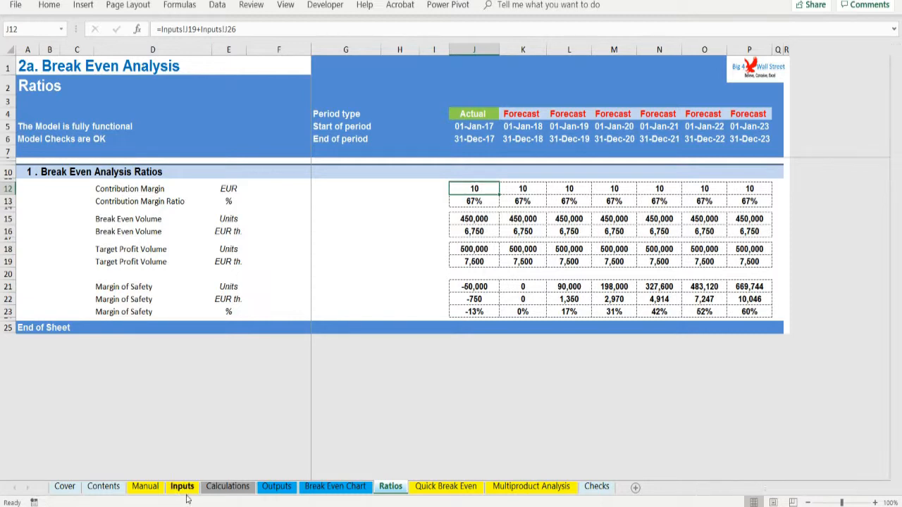
{"action": "left_click", "coordinate": [182, 486]}
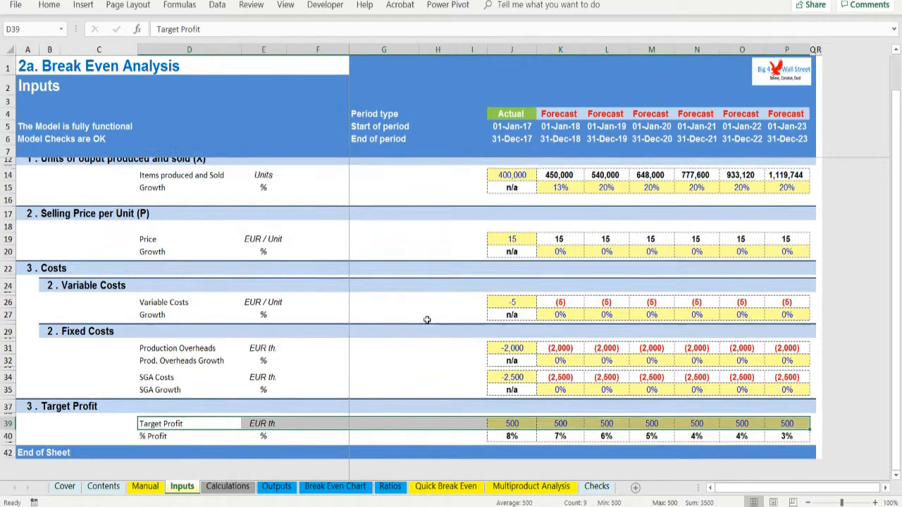
{"action": "left_click", "coordinate": [391, 486]}
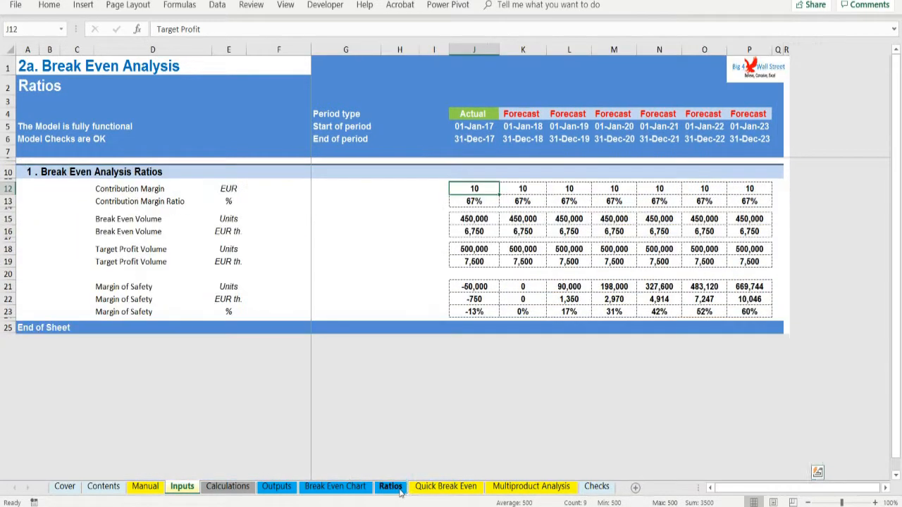
{"action": "left_click", "coordinate": [474, 299]}
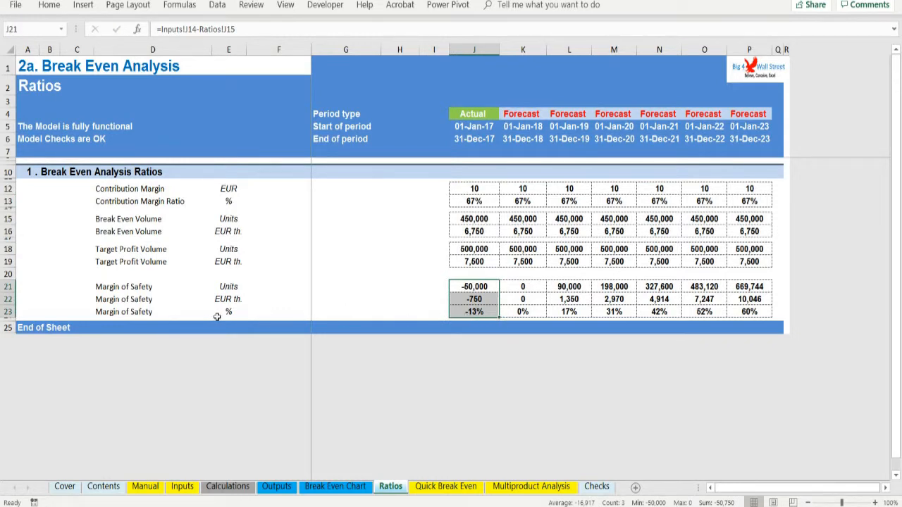
{"action": "mouse_move", "coordinate": [136, 284]}
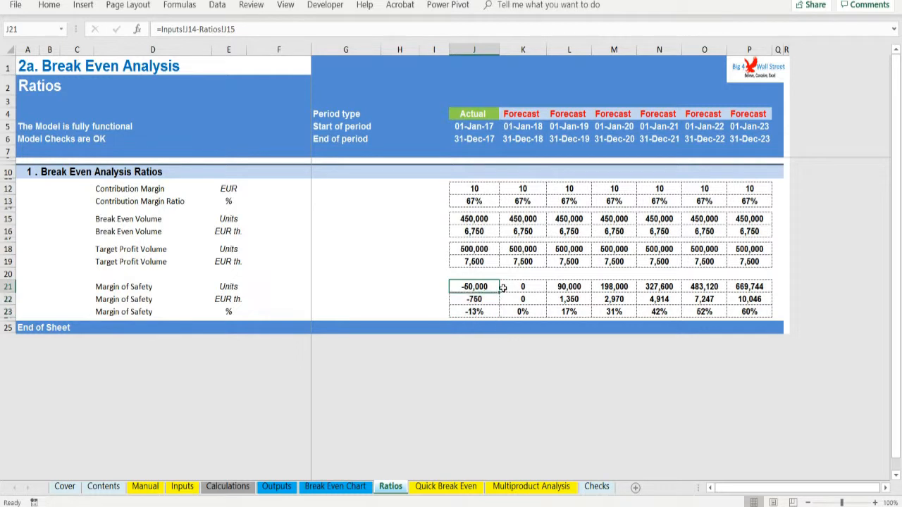
{"action": "left_click", "coordinate": [523, 286]}
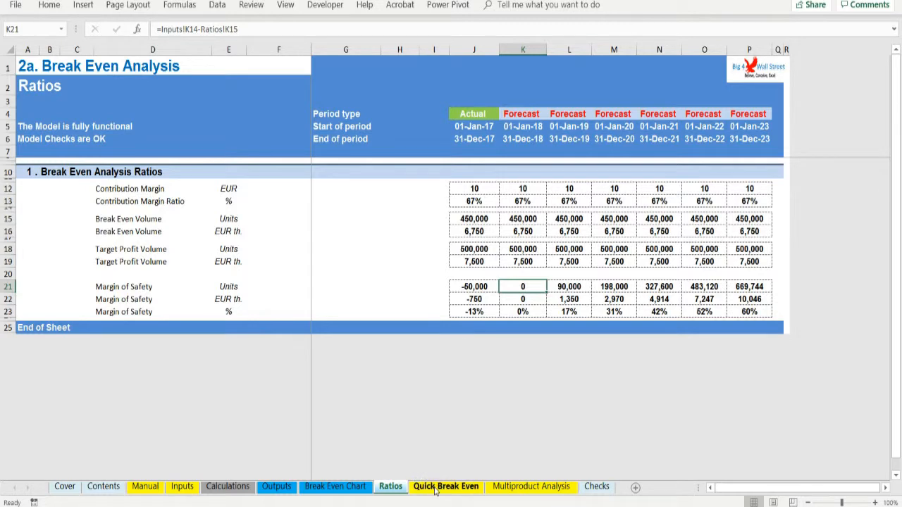
Show the Quick Break Even sheet with 540 units sold and operating leverage 6.0.
{"action": "left_click", "coordinate": [446, 486]}
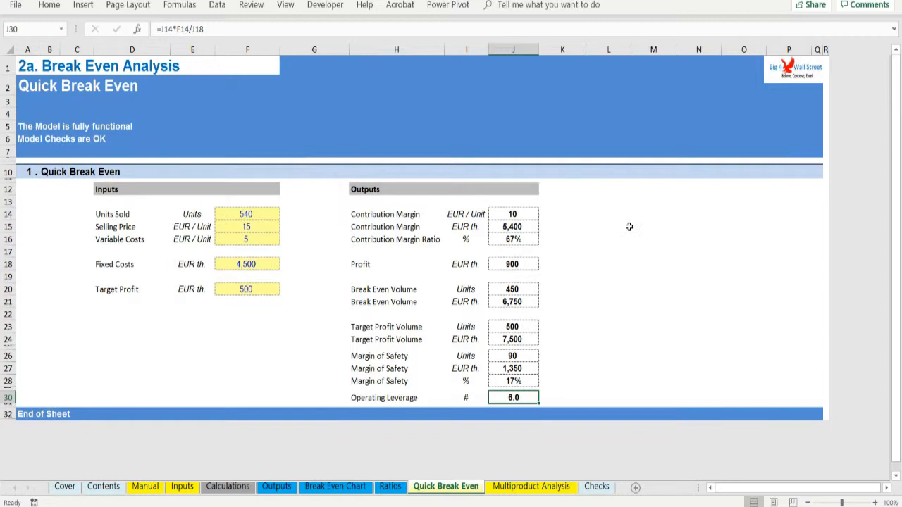
{"action": "mouse_move", "coordinate": [503, 362]}
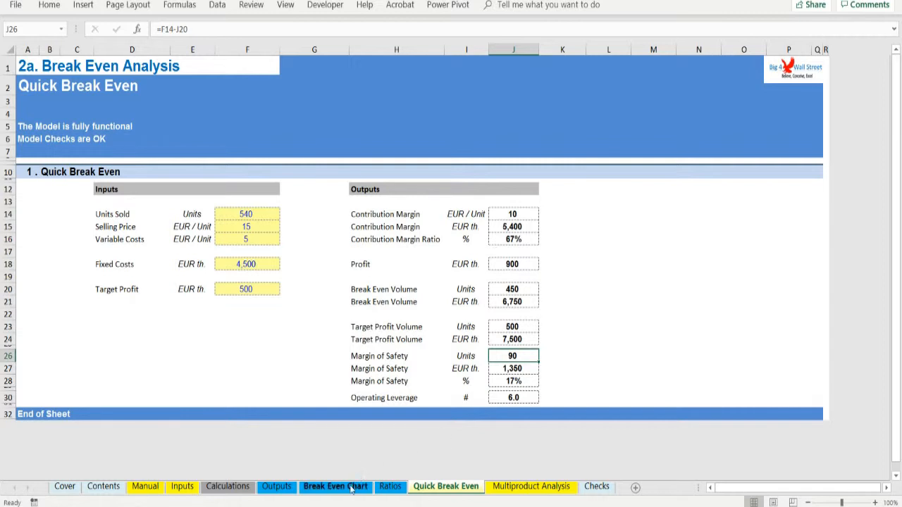
Glance at the Break Even Chart, then view the Operating Leverage formula in J30.
{"action": "left_click", "coordinate": [335, 486]}
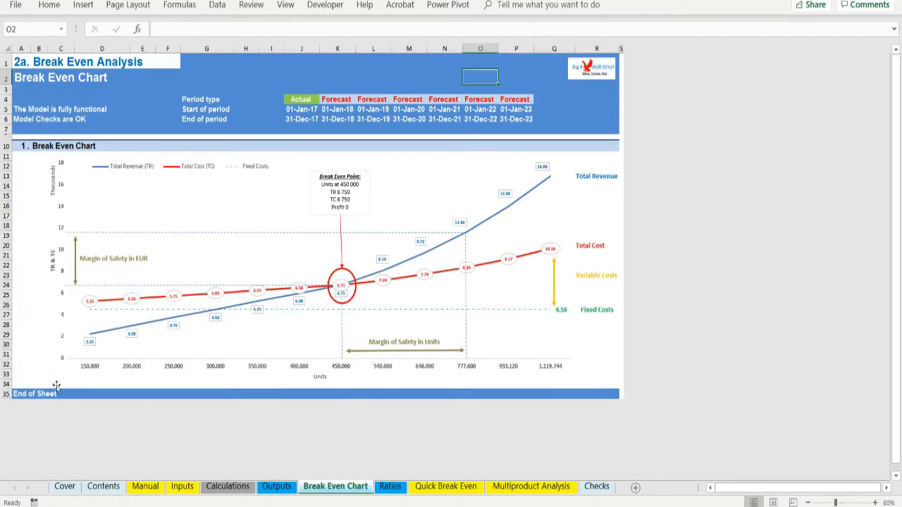
{"action": "mouse_move", "coordinate": [83, 197]}
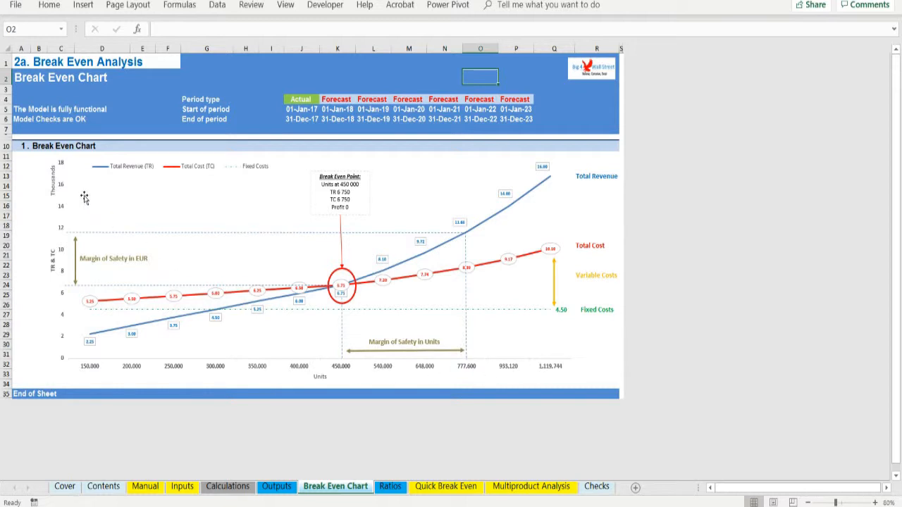
{"action": "mouse_move", "coordinate": [49, 369]}
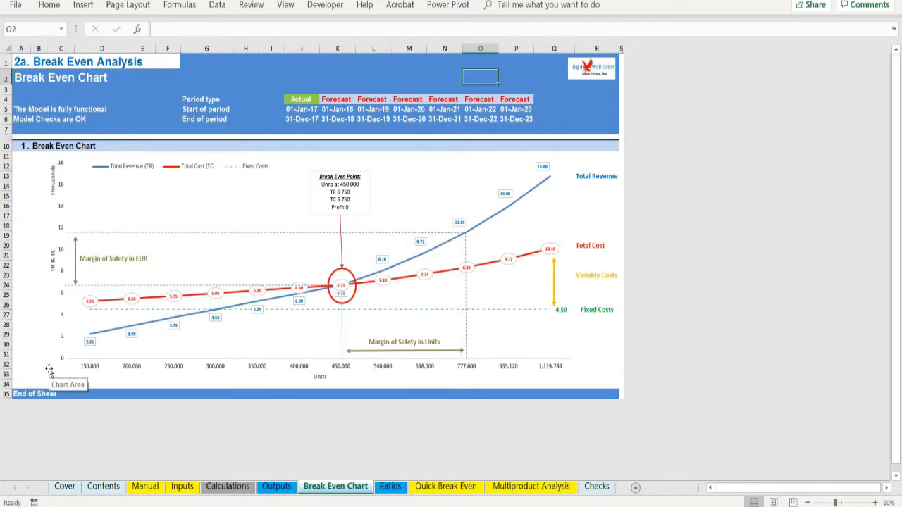
{"action": "mouse_move", "coordinate": [107, 342]}
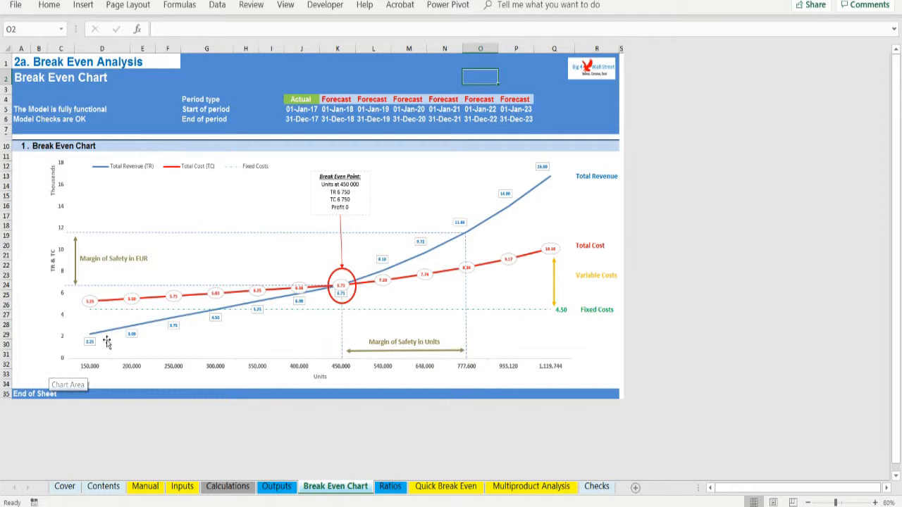
{"action": "mouse_move", "coordinate": [542, 168]}
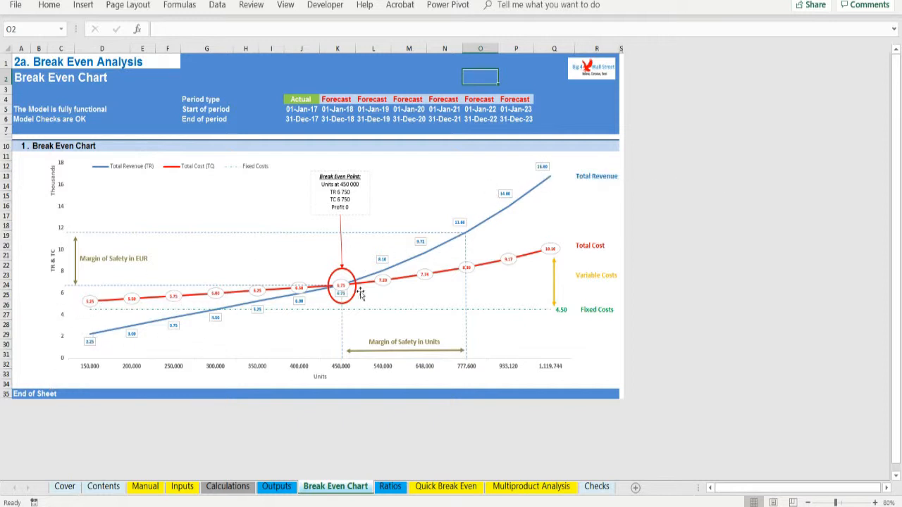
{"action": "mouse_move", "coordinate": [564, 250]}
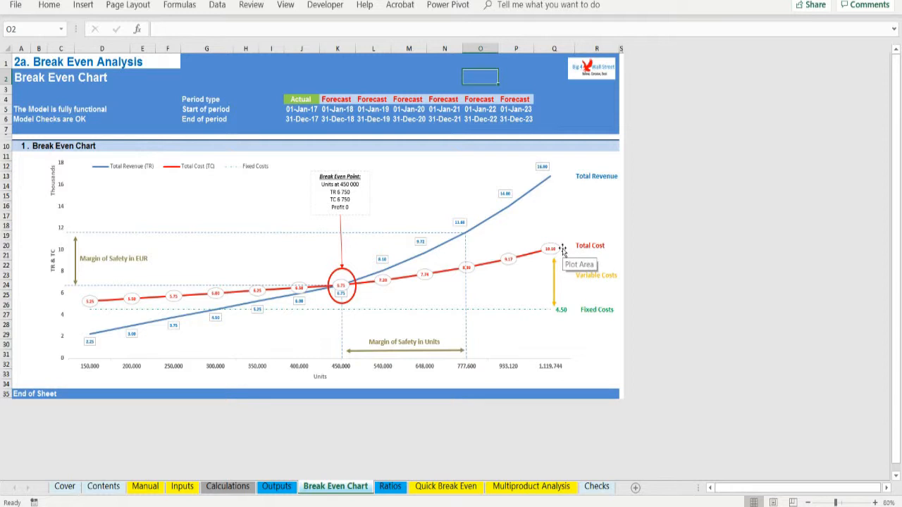
{"action": "mouse_move", "coordinate": [347, 303]}
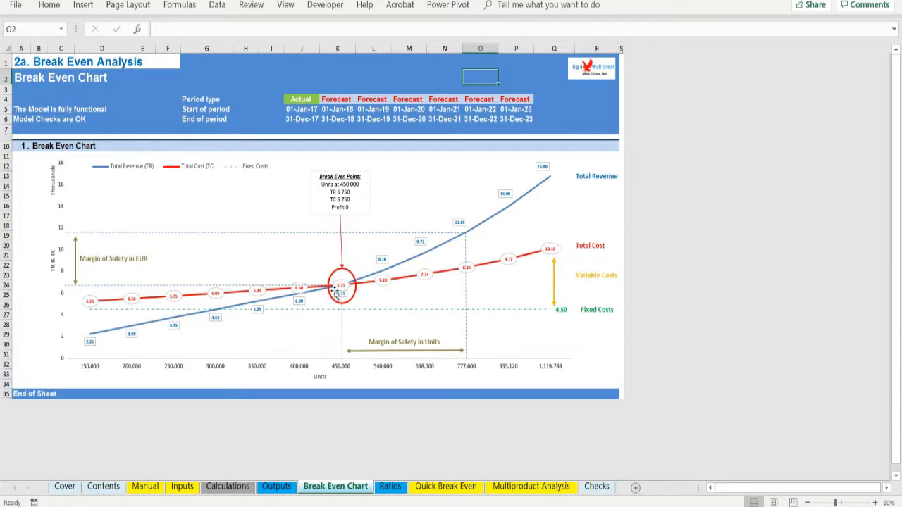
{"action": "mouse_move", "coordinate": [464, 233]}
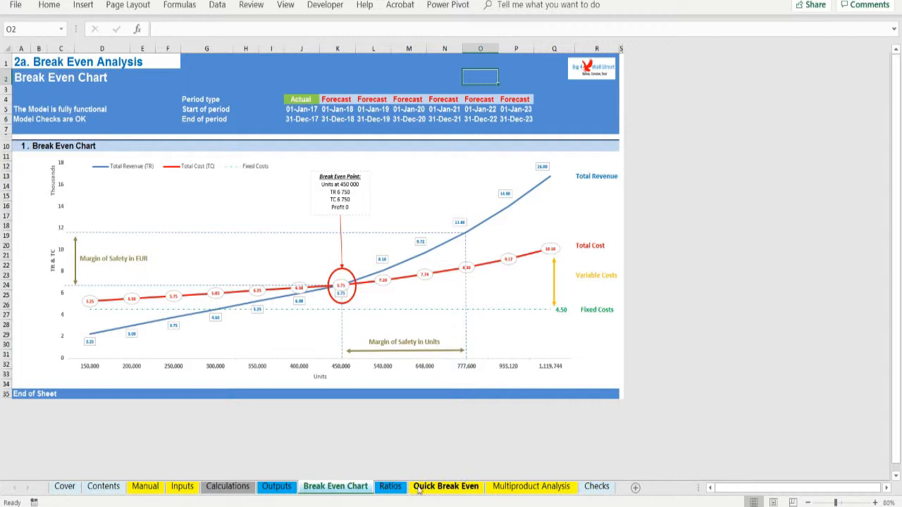
{"action": "left_click", "coordinate": [446, 486]}
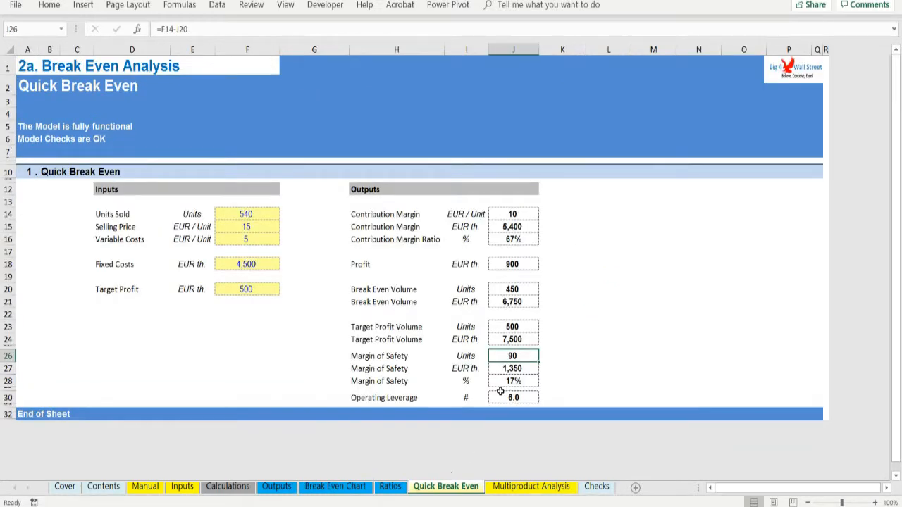
{"action": "mouse_move", "coordinate": [504, 398]}
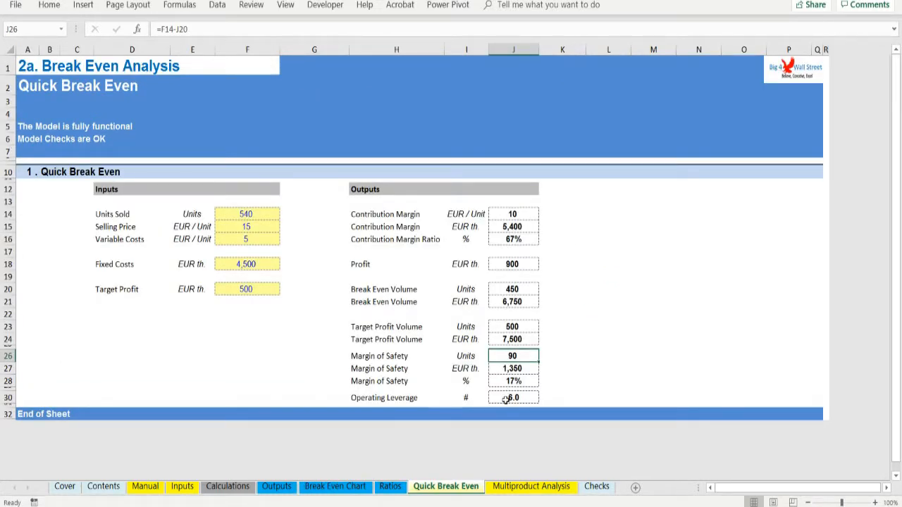
{"action": "left_click", "coordinate": [513, 396]}
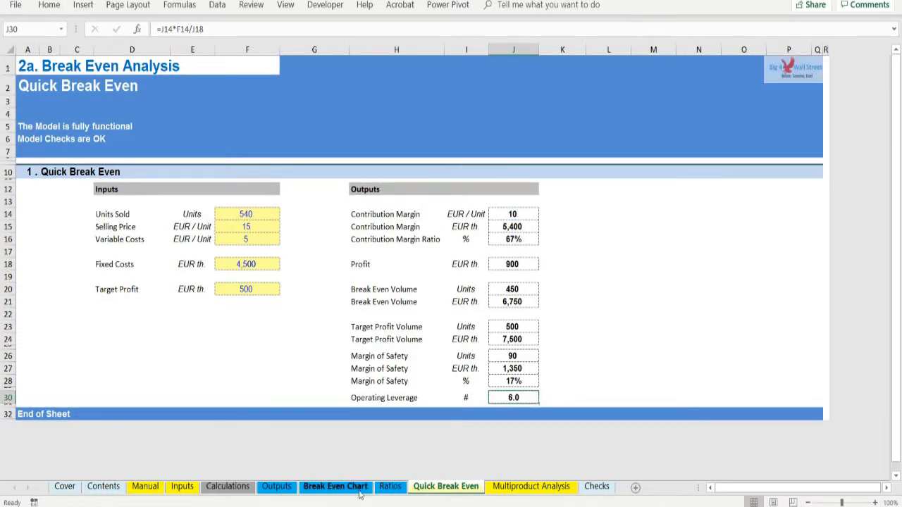
Display the Break Even Chart with its 450,000-unit break-even point and margin-of-safety markers.
{"action": "left_click", "coordinate": [335, 486]}
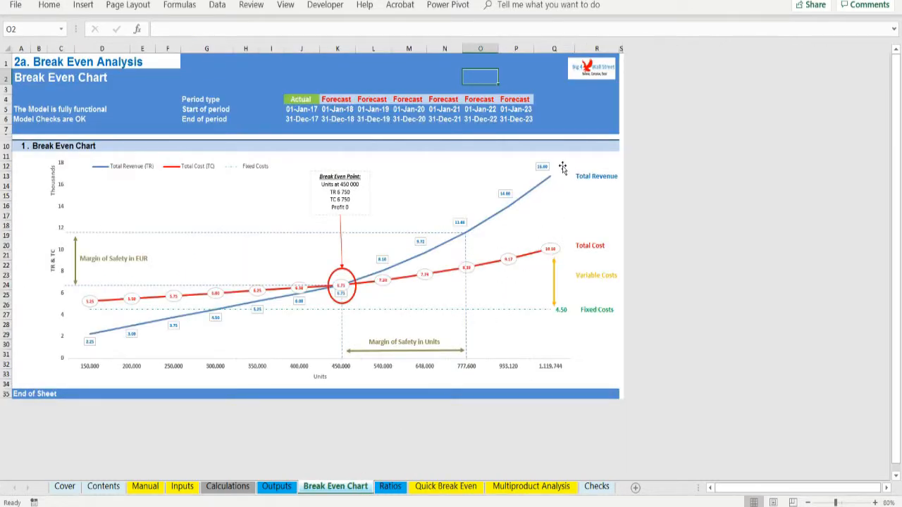
{"action": "mouse_move", "coordinate": [543, 167]}
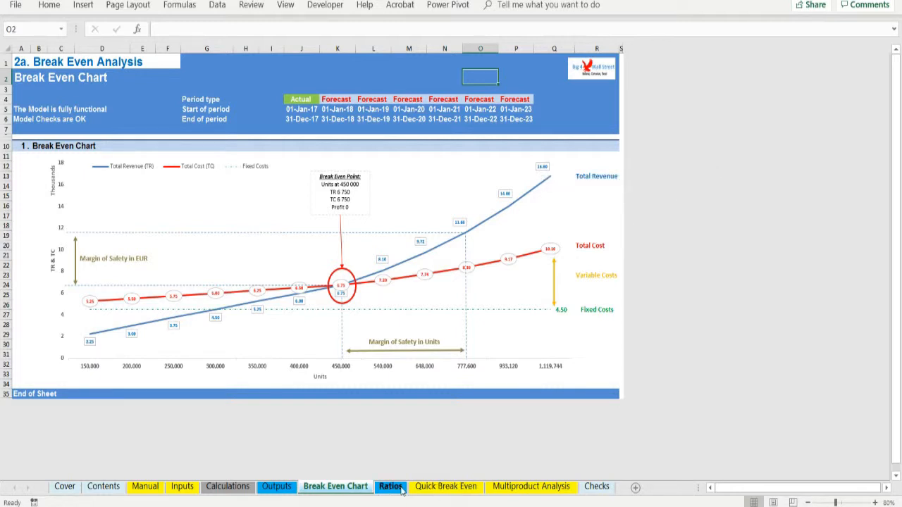
Return to Quick Break Even, showing operating leverage 6.0 and a 17% margin of safety.
{"action": "left_click", "coordinate": [446, 486]}
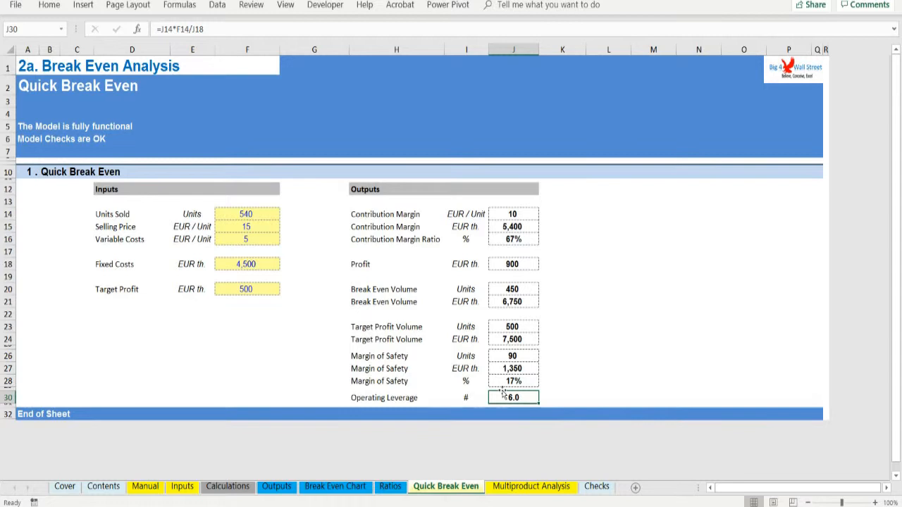
{"action": "mouse_move", "coordinate": [504, 395]}
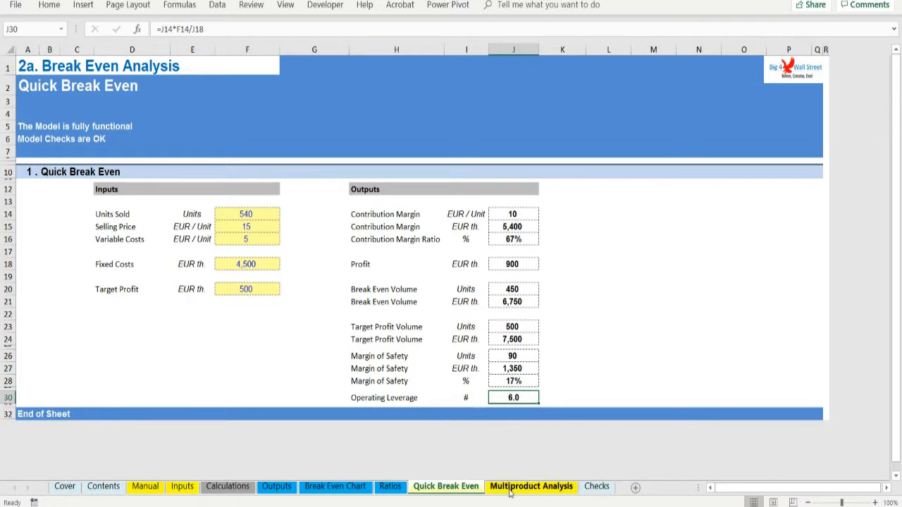
Show the Multiproduct Analysis sheet combining two products into a 640-unit mix.
{"action": "left_click", "coordinate": [530, 486]}
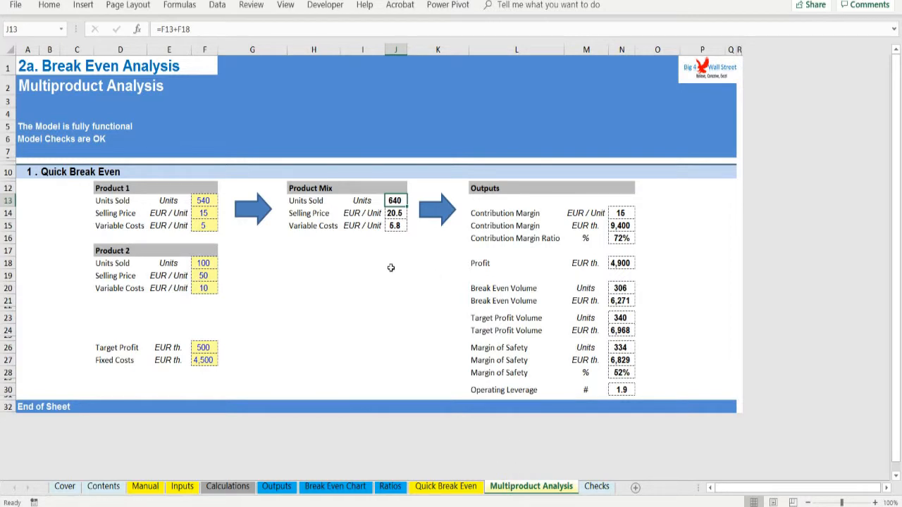
{"action": "mouse_move", "coordinate": [378, 263]}
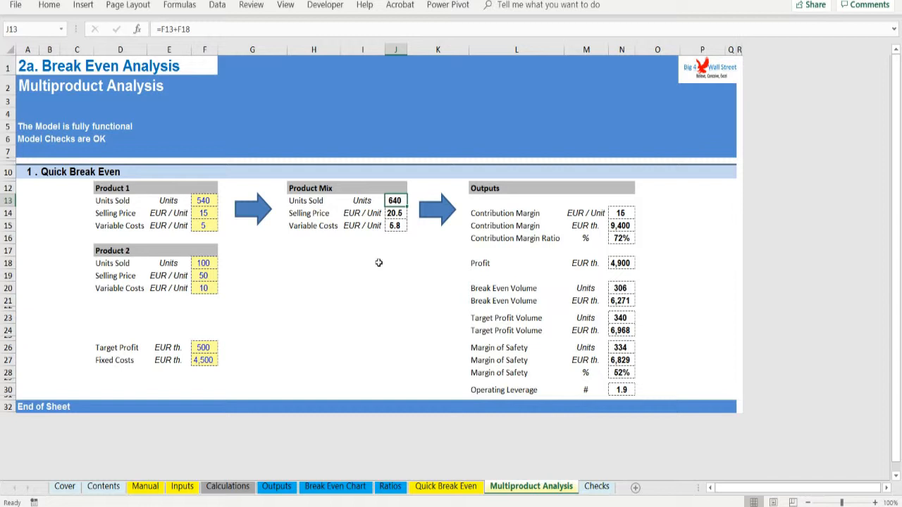
{"action": "mouse_move", "coordinate": [372, 210]}
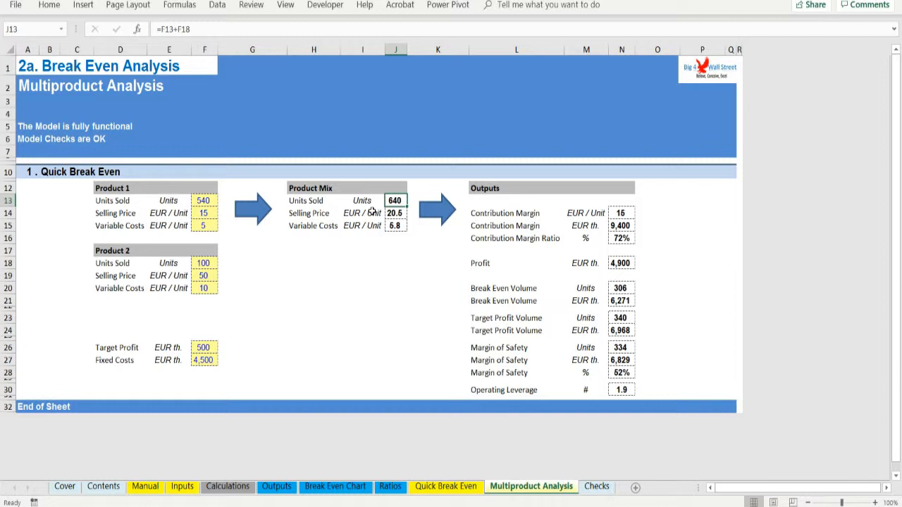
{"action": "mouse_move", "coordinate": [372, 204]}
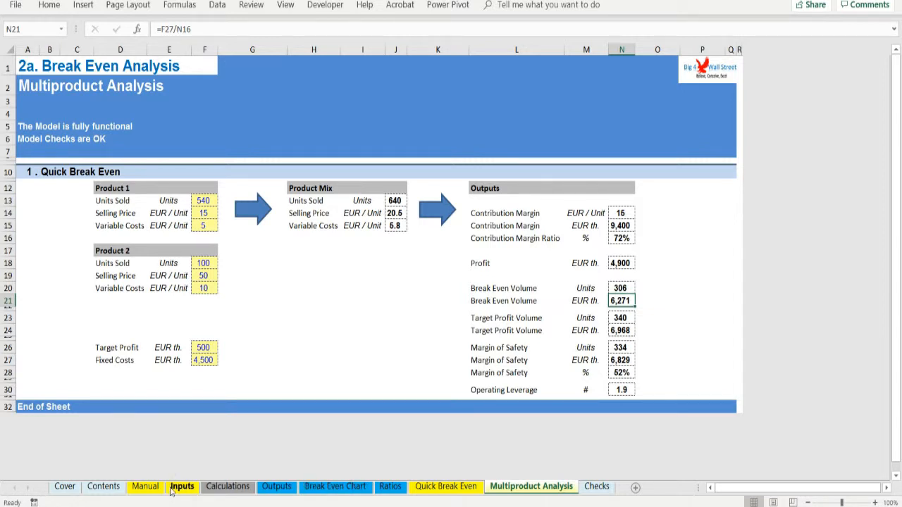
On Inputs, inspect the price growth formula and the units, variable cost and fixed cost rows.
{"action": "left_click", "coordinate": [182, 487]}
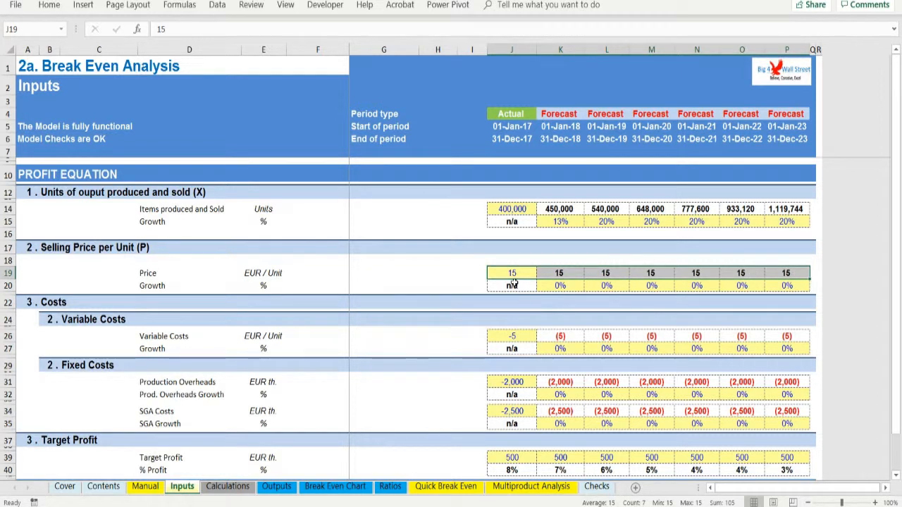
{"action": "left_click", "coordinate": [512, 286]}
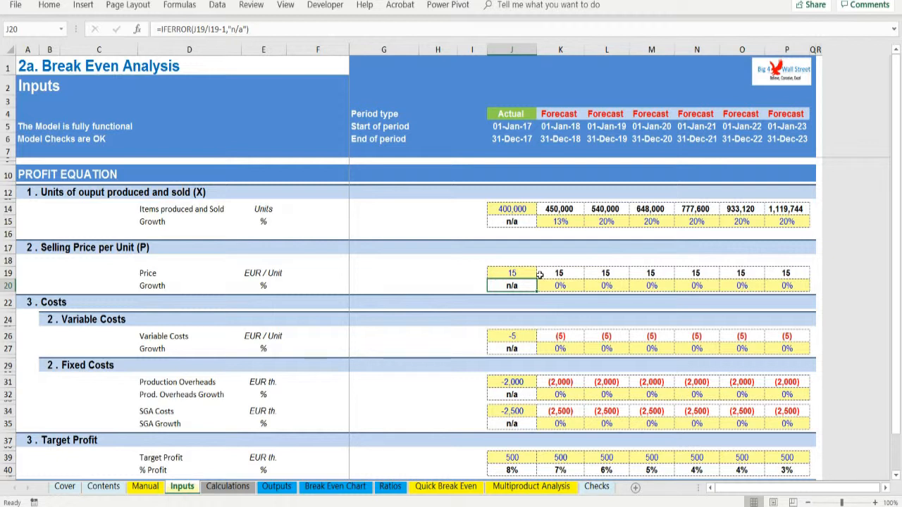
{"action": "mouse_move", "coordinate": [503, 229]}
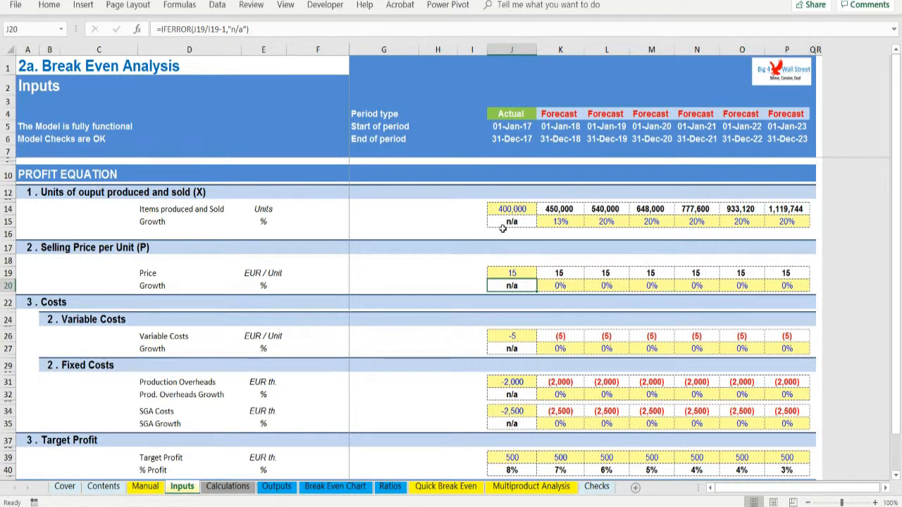
{"action": "left_click", "coordinate": [512, 209]}
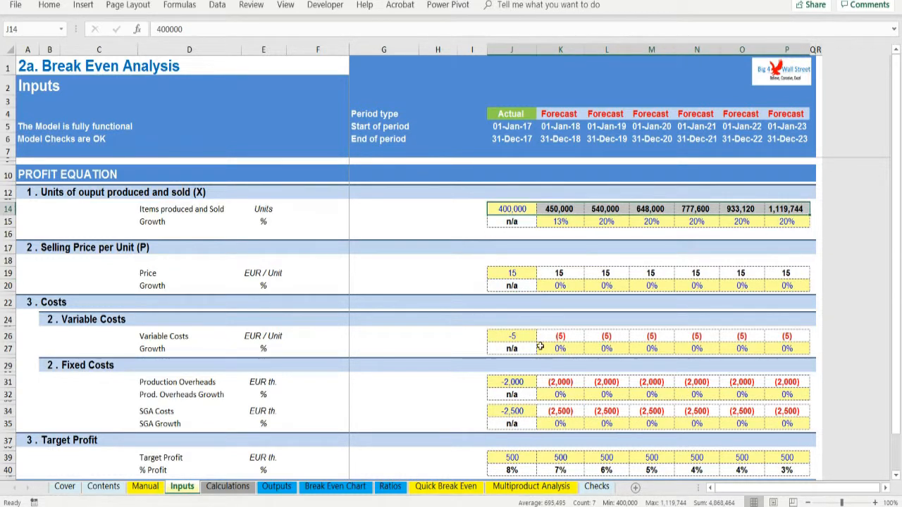
{"action": "left_click", "coordinate": [511, 336]}
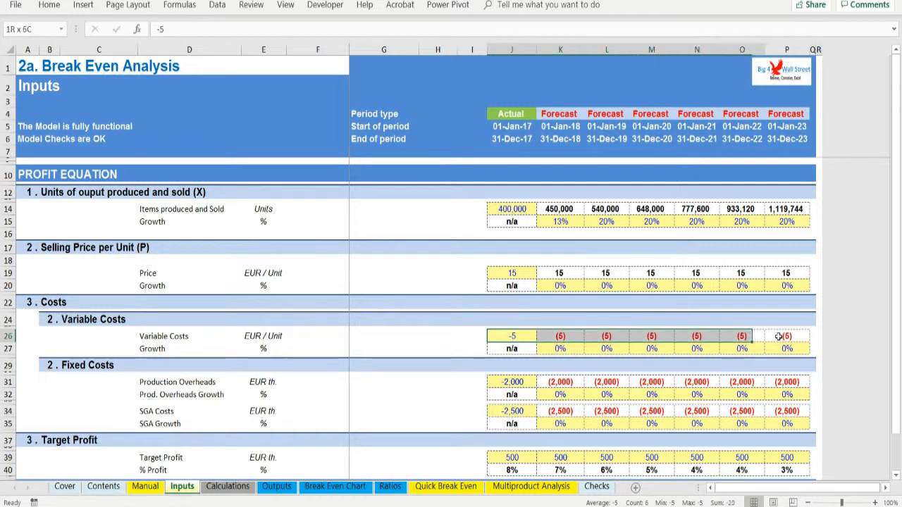
{"action": "left_click", "coordinate": [512, 381]}
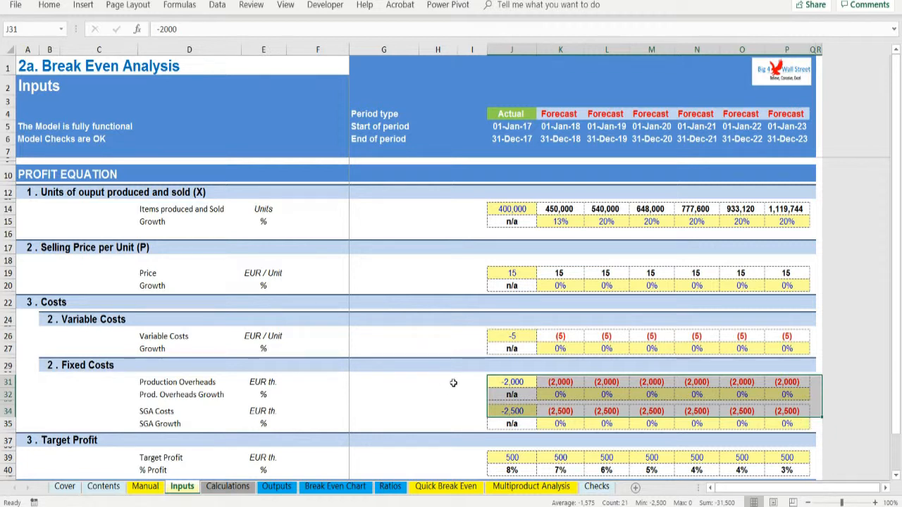
{"action": "left_click", "coordinate": [438, 381]}
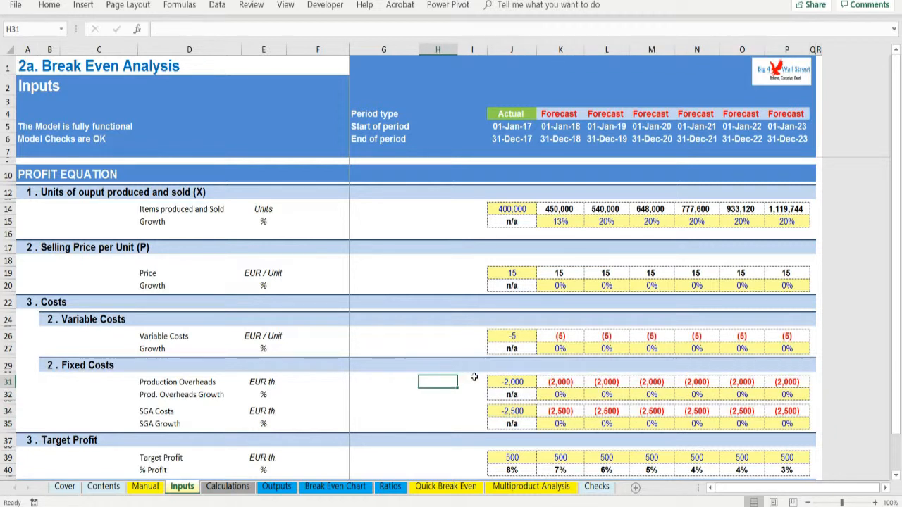
{"action": "mouse_move", "coordinate": [455, 364]}
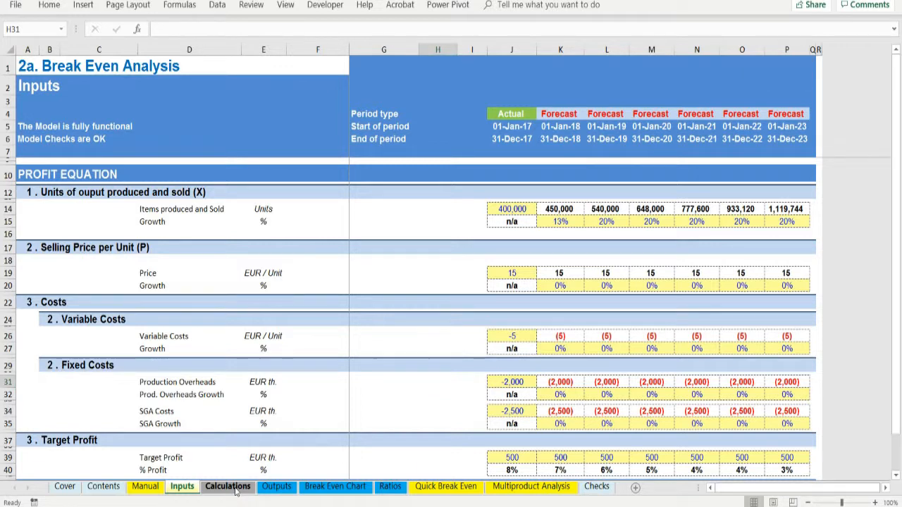
{"action": "left_click", "coordinate": [227, 486]}
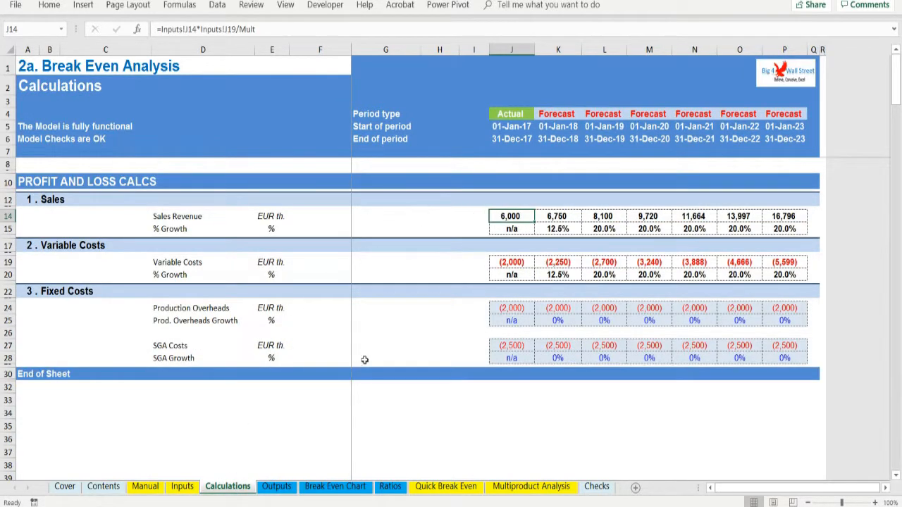
{"action": "left_click", "coordinate": [277, 486]}
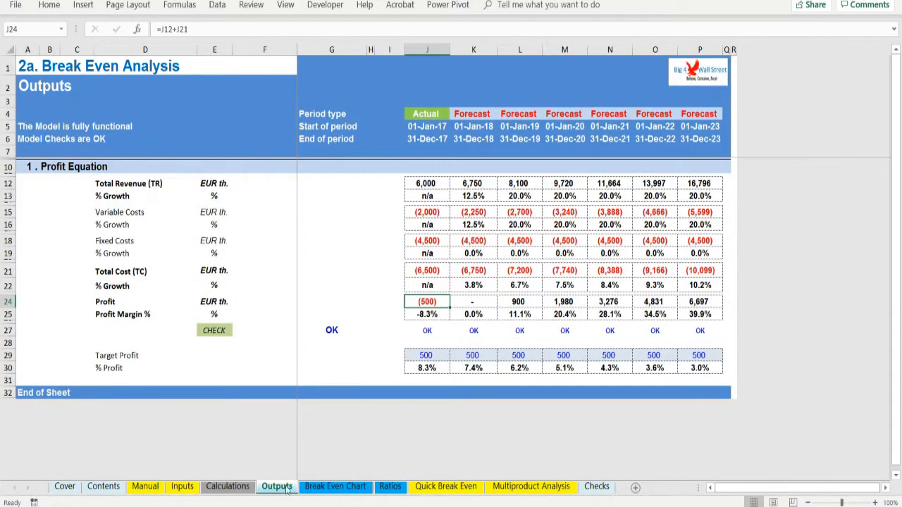
{"action": "mouse_move", "coordinate": [345, 474]}
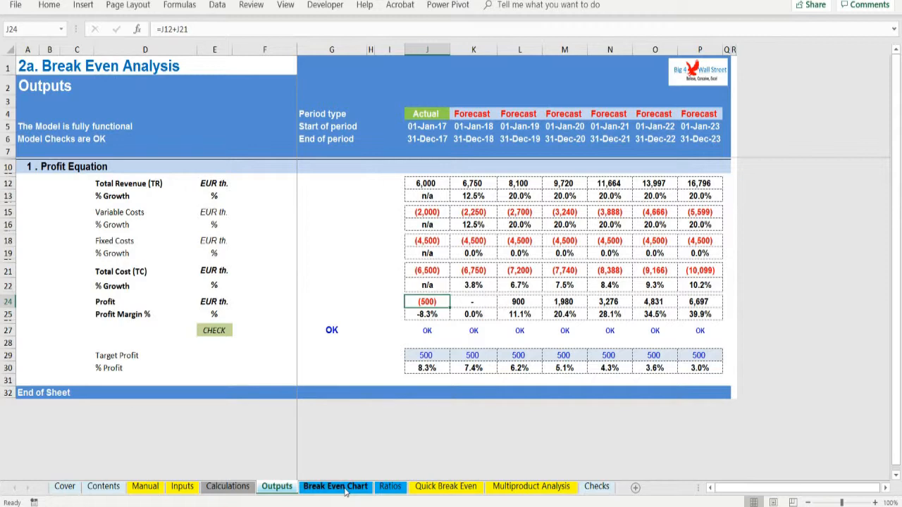
{"action": "left_click", "coordinate": [335, 486]}
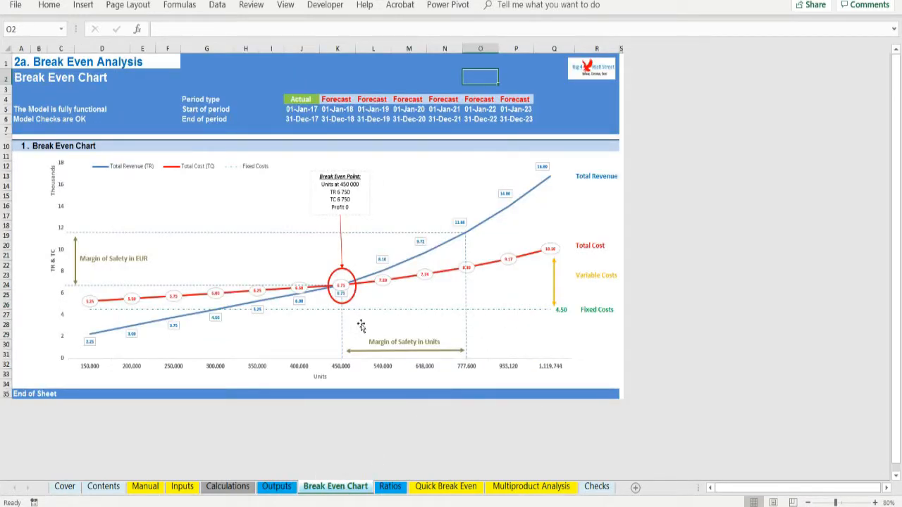
{"action": "mouse_move", "coordinate": [553, 311]}
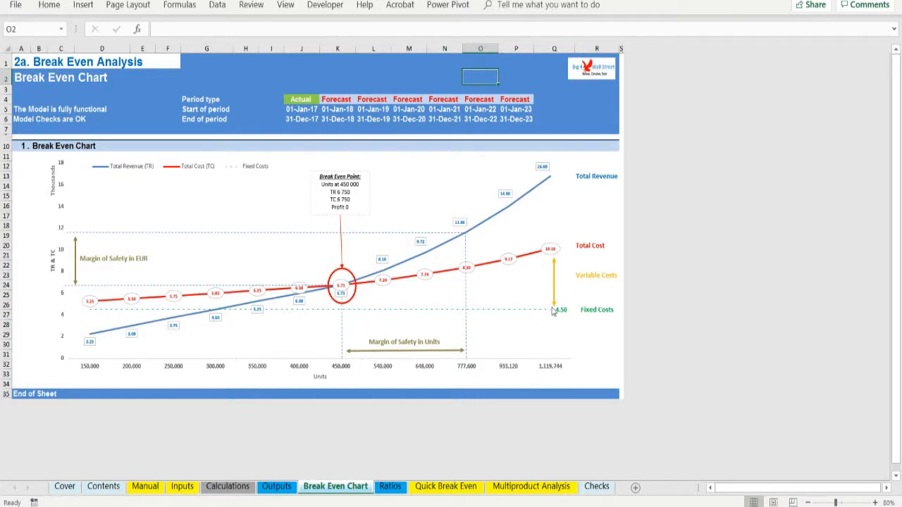
{"action": "left_click", "coordinate": [182, 486]}
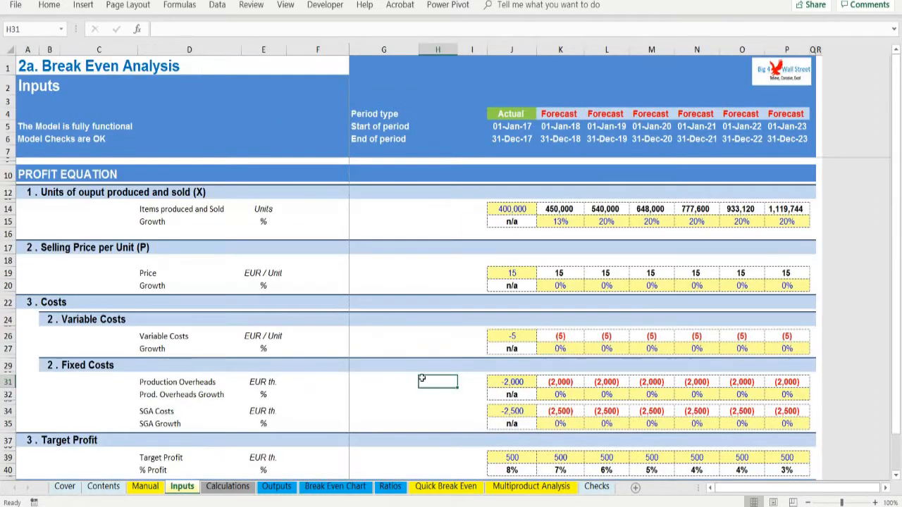
Select fixed costs, check the product mix units sold formula, then view the Ratios sheet.
{"action": "left_click", "coordinate": [512, 381]}
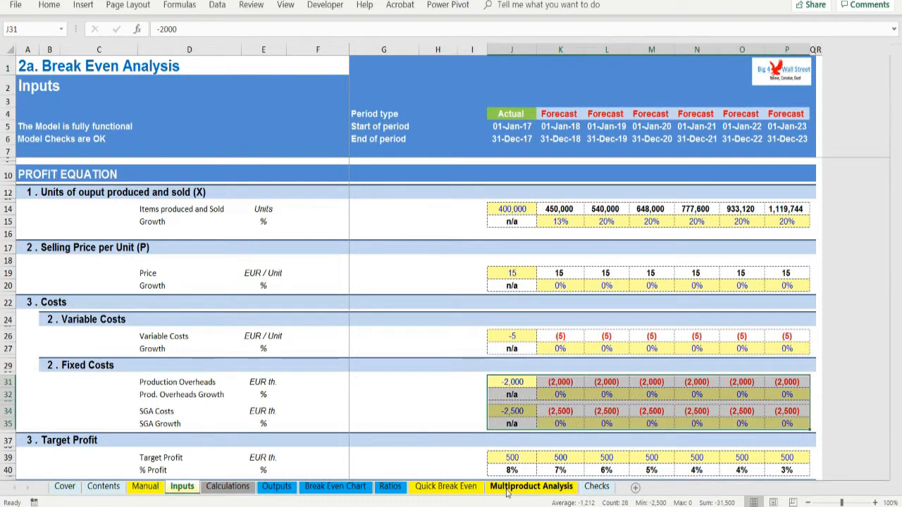
{"action": "left_click", "coordinate": [531, 487]}
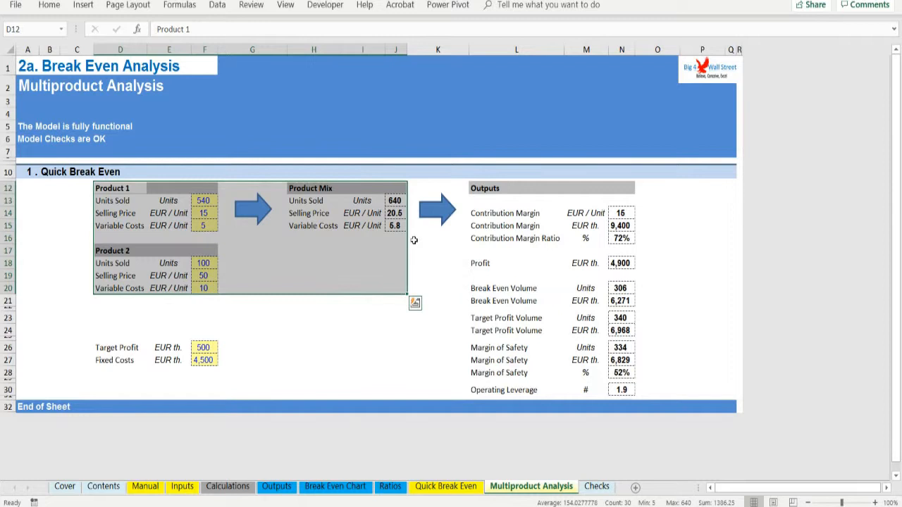
{"action": "left_click", "coordinate": [394, 200]}
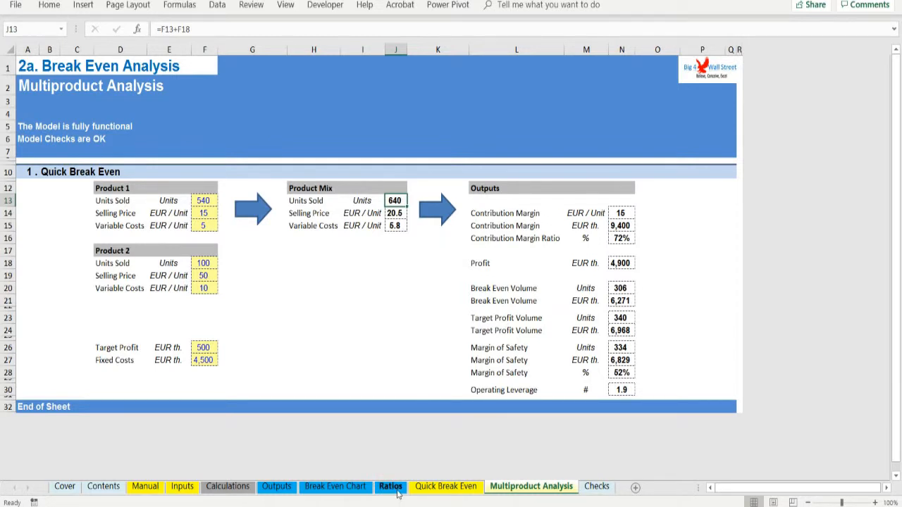
{"action": "left_click", "coordinate": [391, 486]}
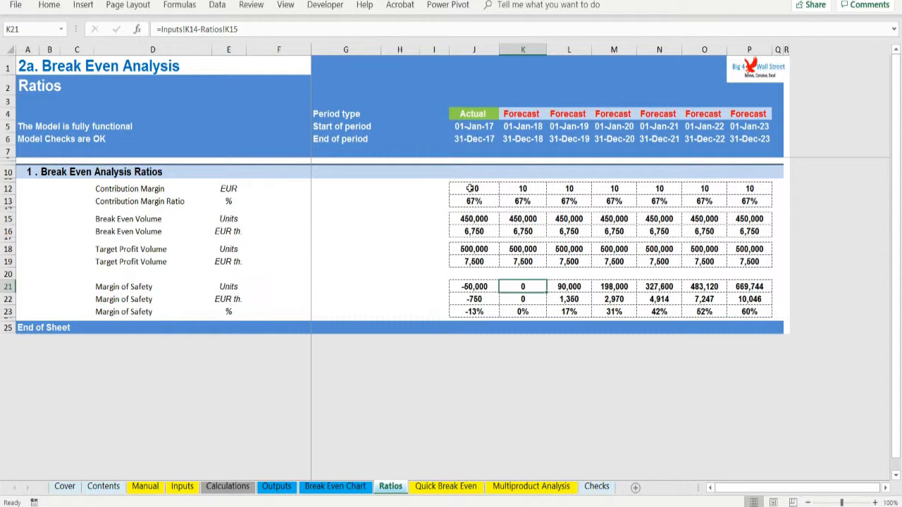
{"action": "mouse_move", "coordinate": [444, 389]}
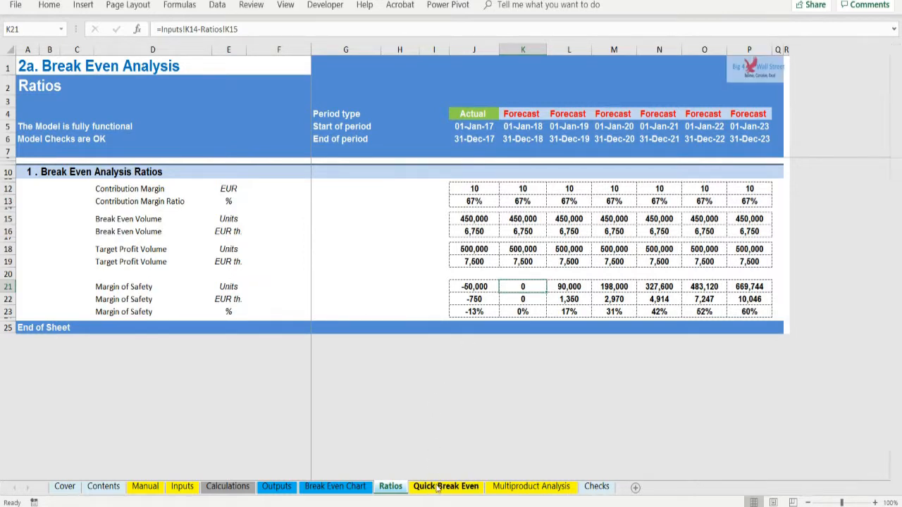
Return to the Multiproduct Analysis sheet showing 306-unit break-even volume and 52% margin of safety.
{"action": "left_click", "coordinate": [531, 486]}
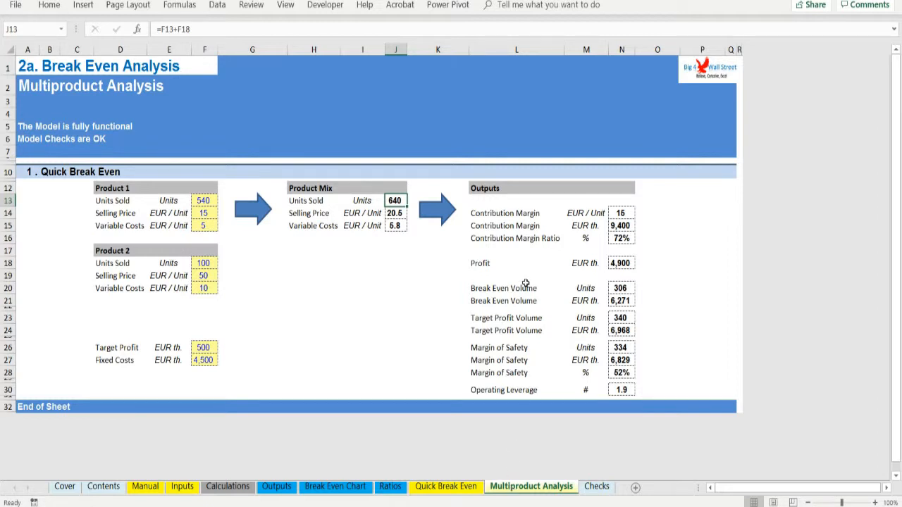
{"action": "mouse_move", "coordinate": [458, 246]}
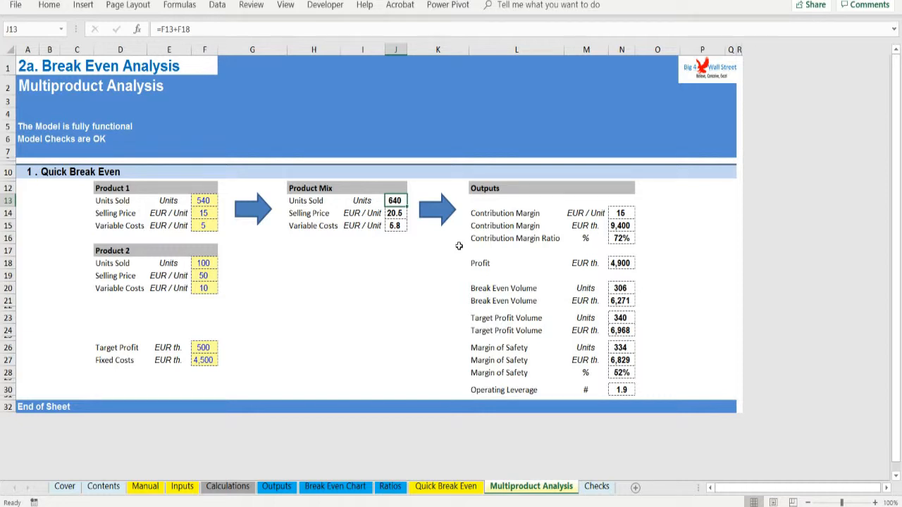
{"action": "mouse_move", "coordinate": [438, 250]}
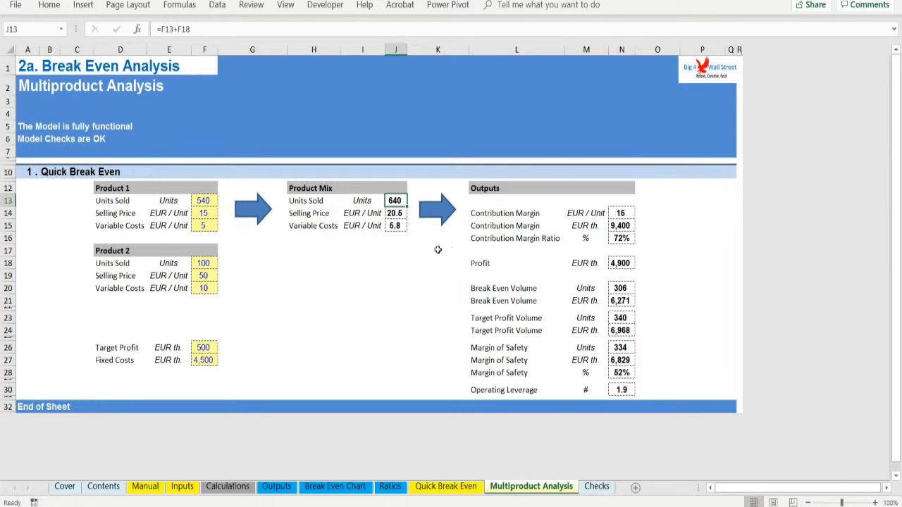
{"action": "mouse_move", "coordinate": [301, 205]}
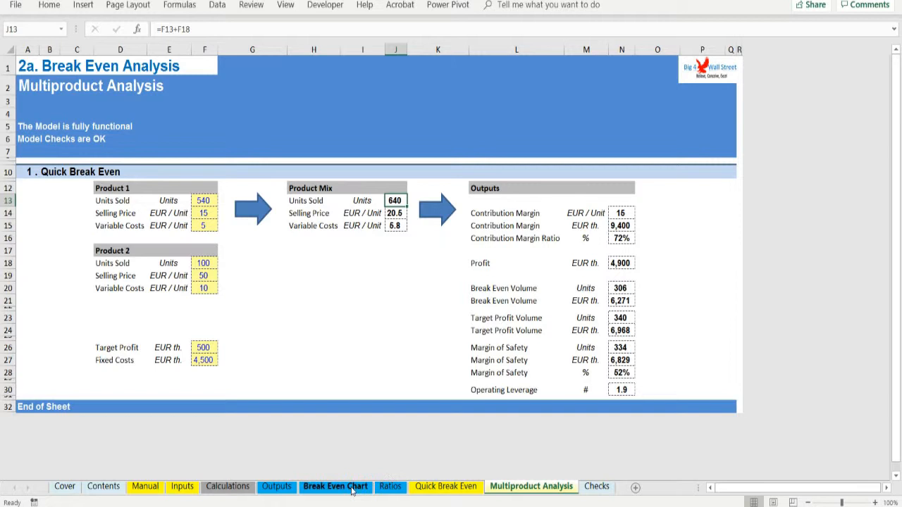
{"action": "mouse_move", "coordinate": [464, 252]}
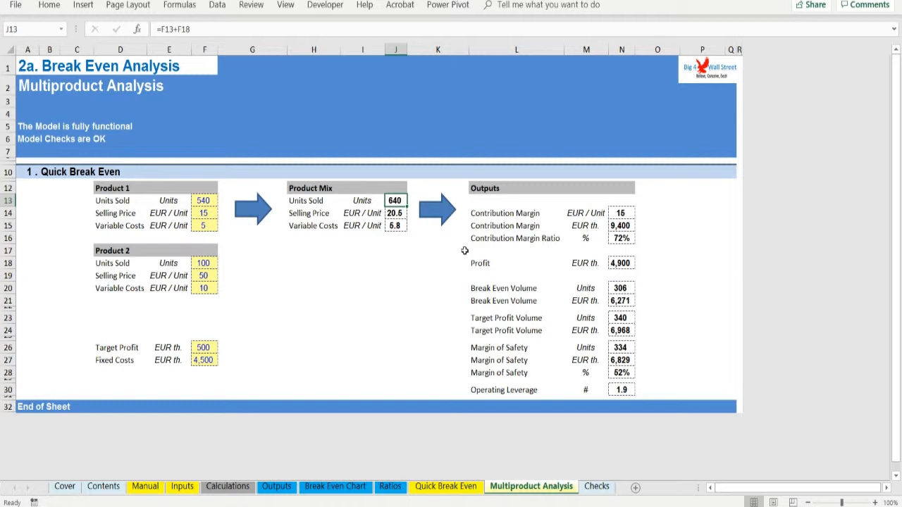
{"action": "mouse_move", "coordinate": [223, 199]}
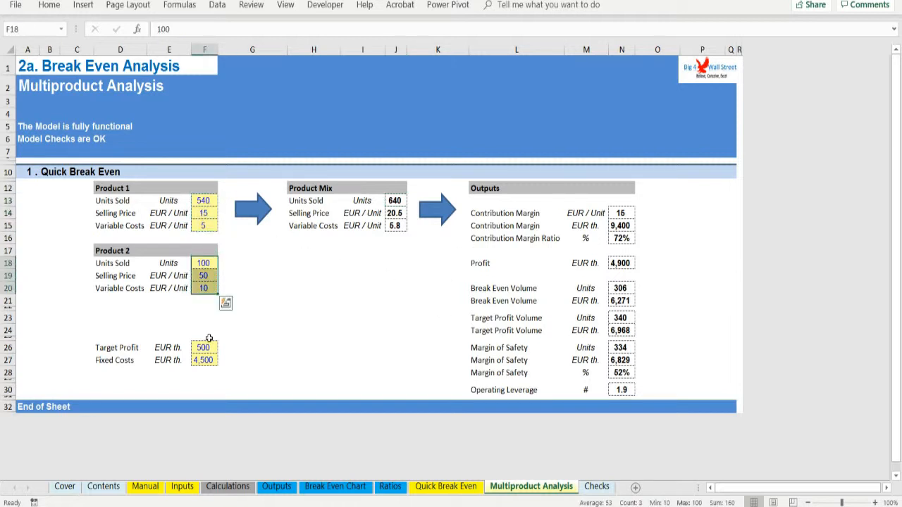
Show the Quick Break Even sheet with 450-unit break-even volume and operating leverage of 6.0.
{"action": "left_click", "coordinate": [445, 486]}
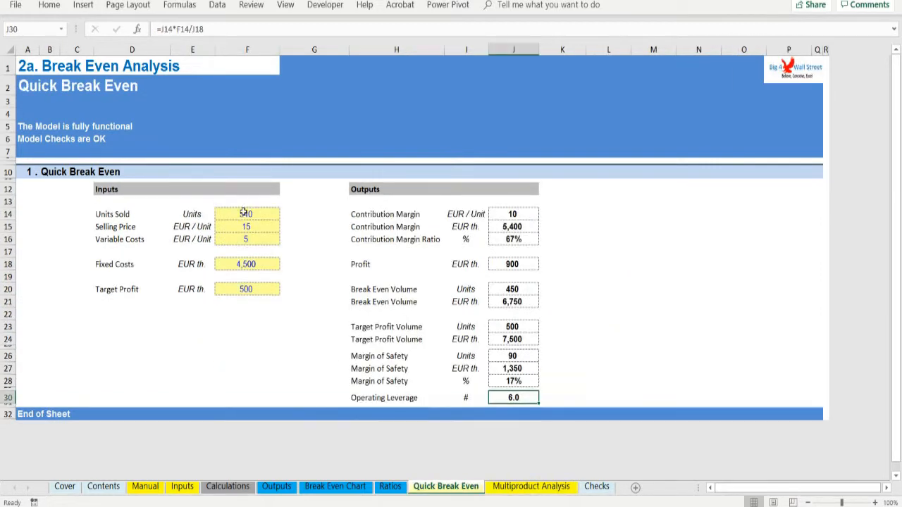
Inspect the K20 variable-cost growth and L13 revenue growth formulas, then view the chart and Ratios.
{"action": "left_click", "coordinate": [226, 486]}
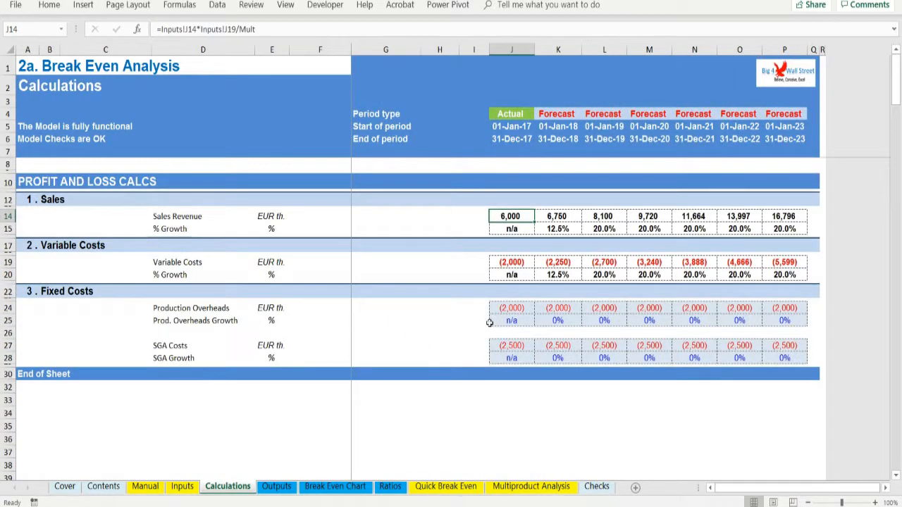
{"action": "left_click", "coordinate": [558, 274]}
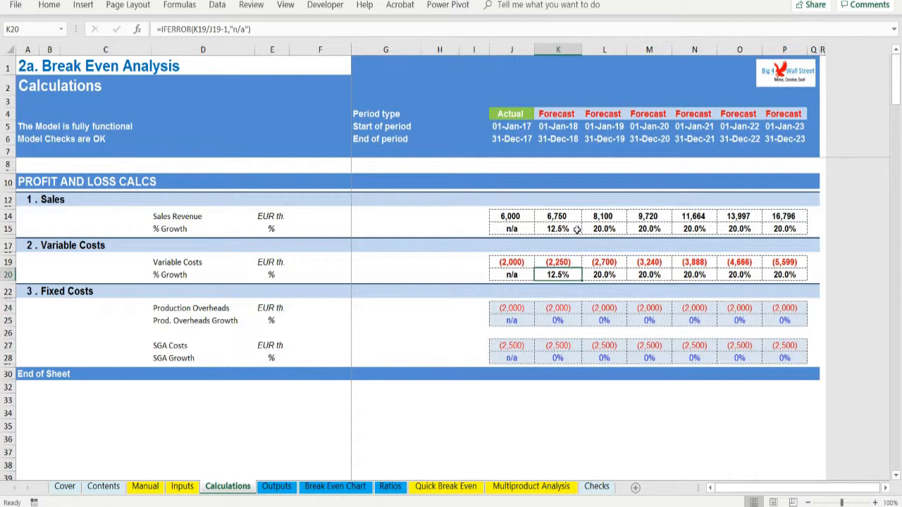
{"action": "left_click", "coordinate": [276, 486]}
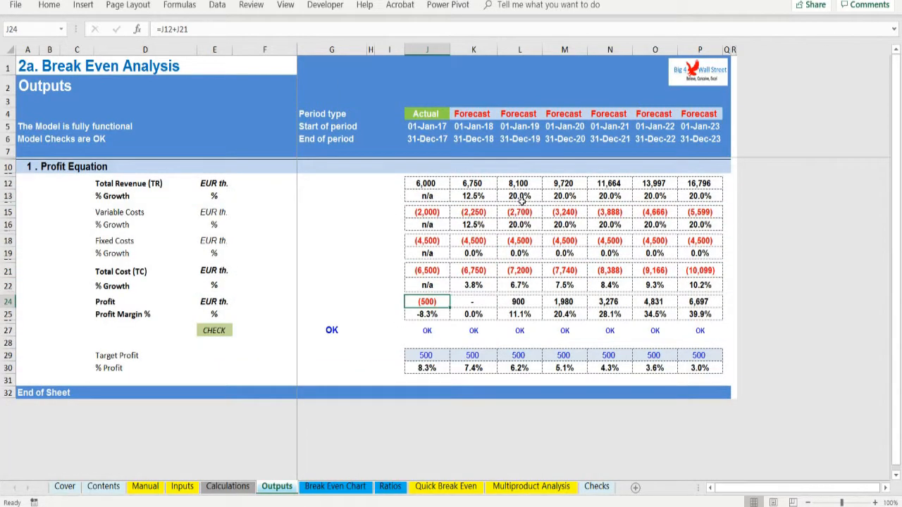
{"action": "left_click", "coordinate": [519, 196]}
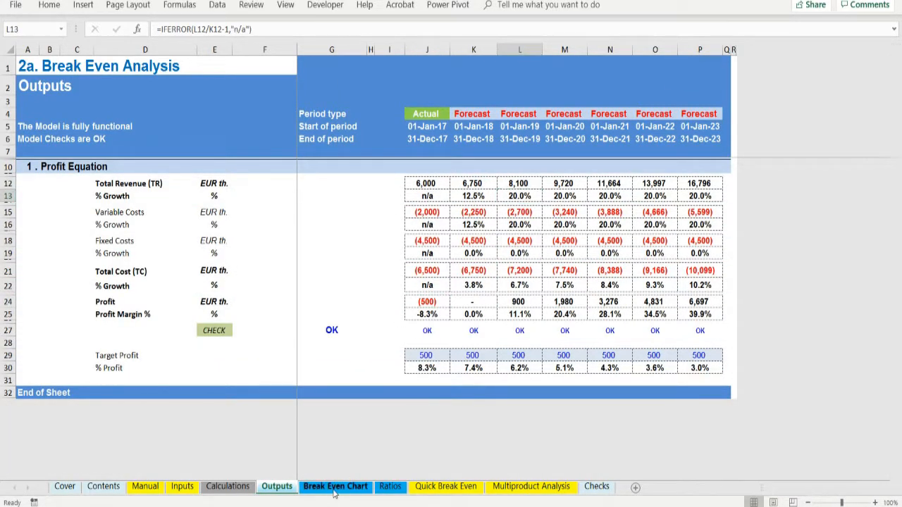
{"action": "left_click", "coordinate": [336, 486]}
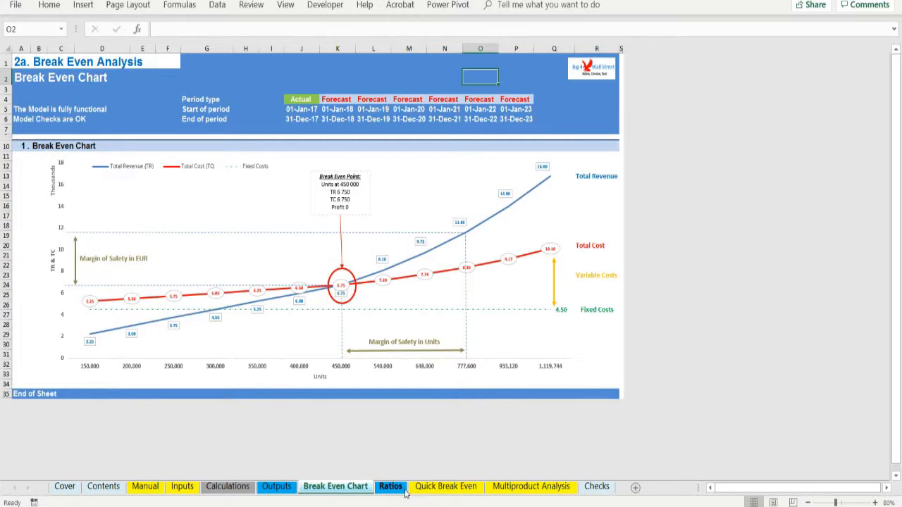
{"action": "left_click", "coordinate": [390, 486]}
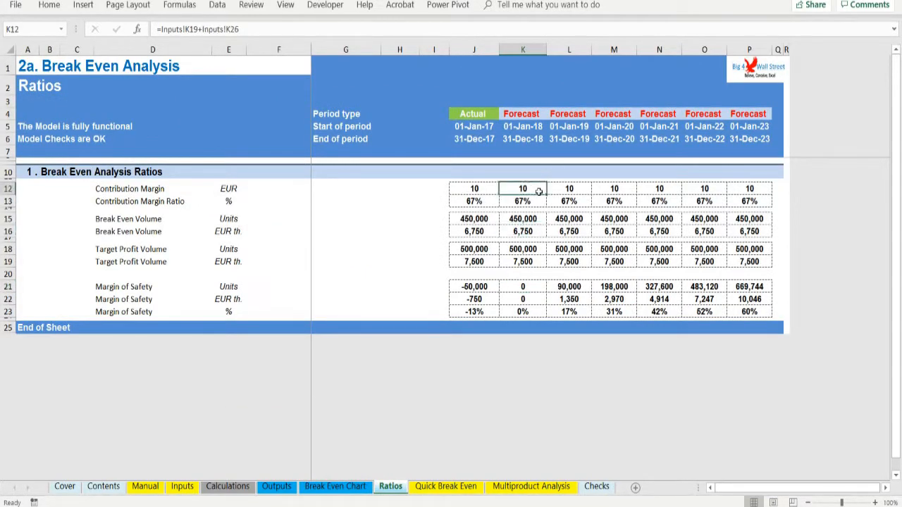